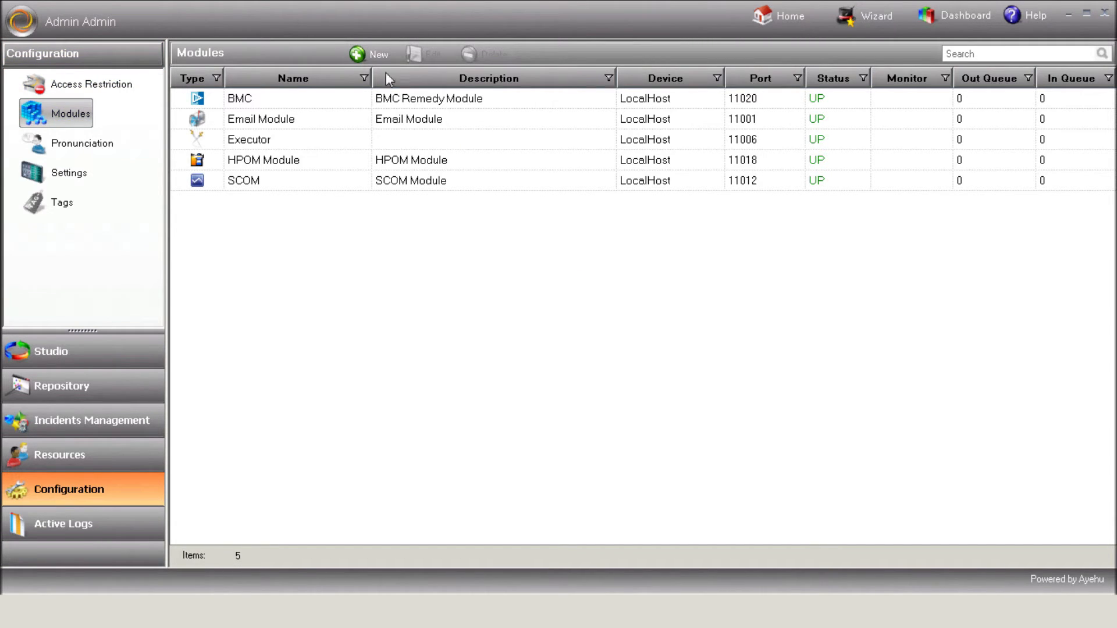
Add a new ServiceNow module with name and description 'ServiceNow Module'
{"action": "left_click", "coordinate": [370, 55]}
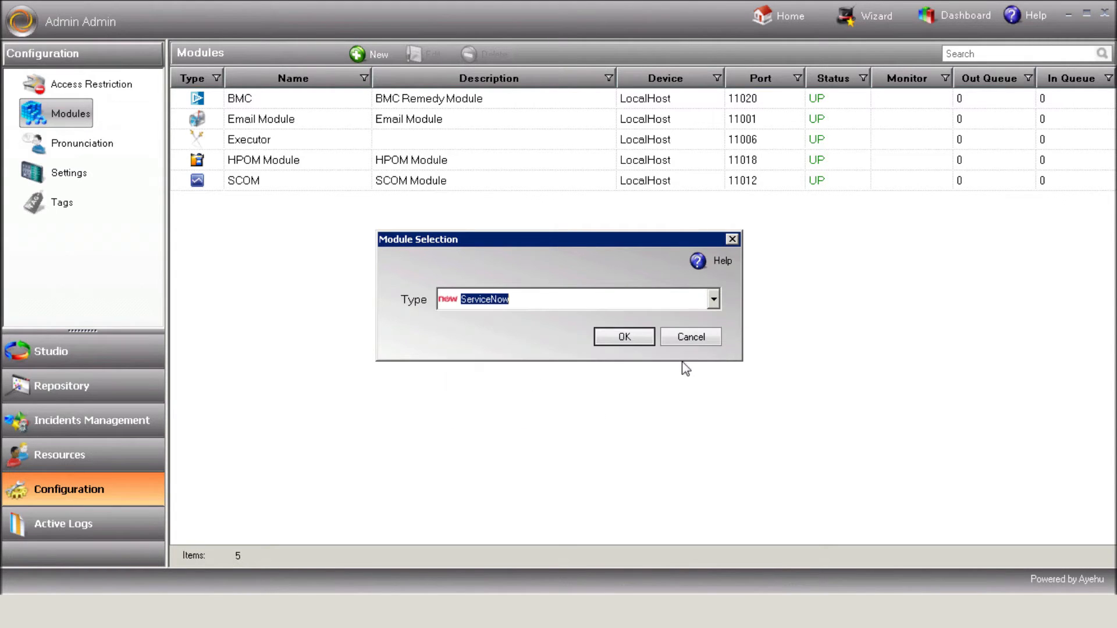
{"action": "left_click", "coordinate": [623, 336]}
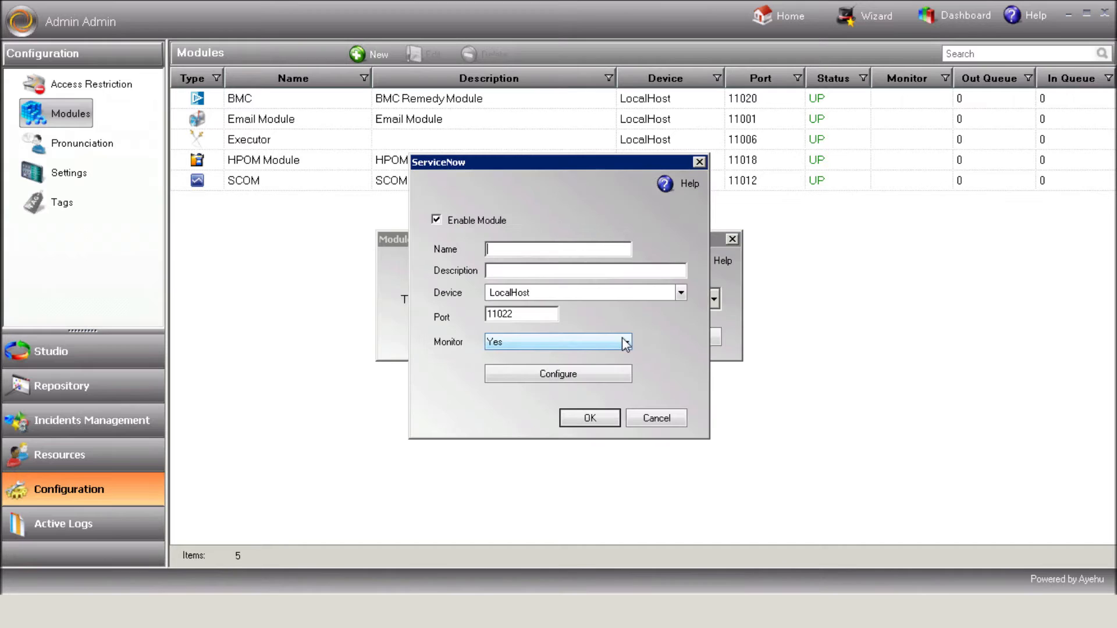
{"action": "type", "text": "ServiceNow Mod"}
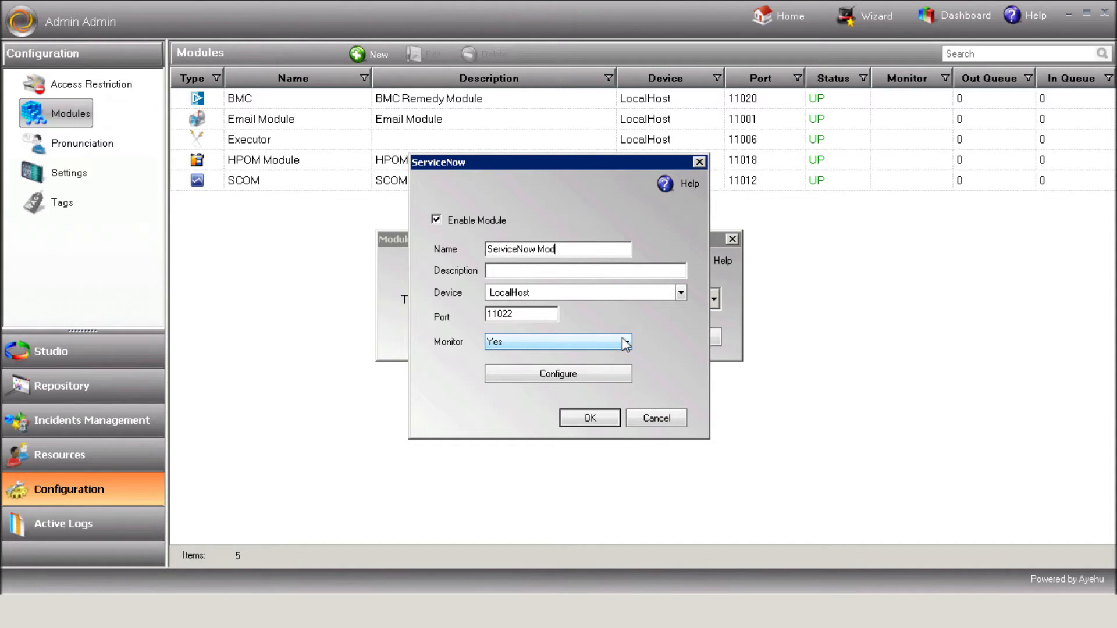
{"action": "type", "text": "ServiceNow Module"}
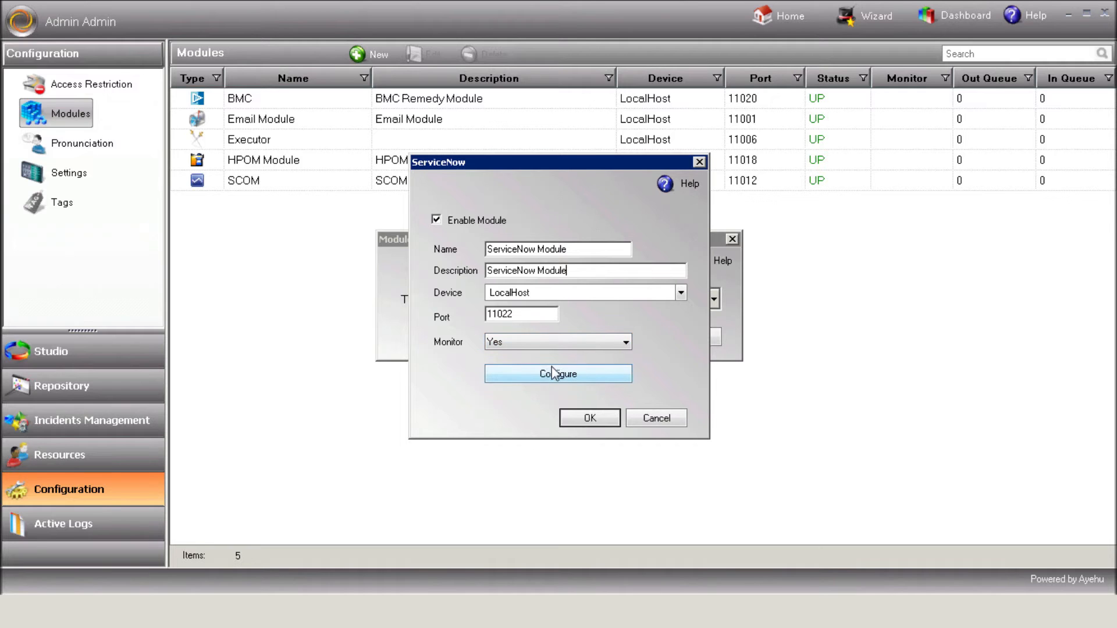
Configure the ServiceNow connection with user admin, confirm the test succeeds, and go to Forms
{"action": "left_click", "coordinate": [558, 373]}
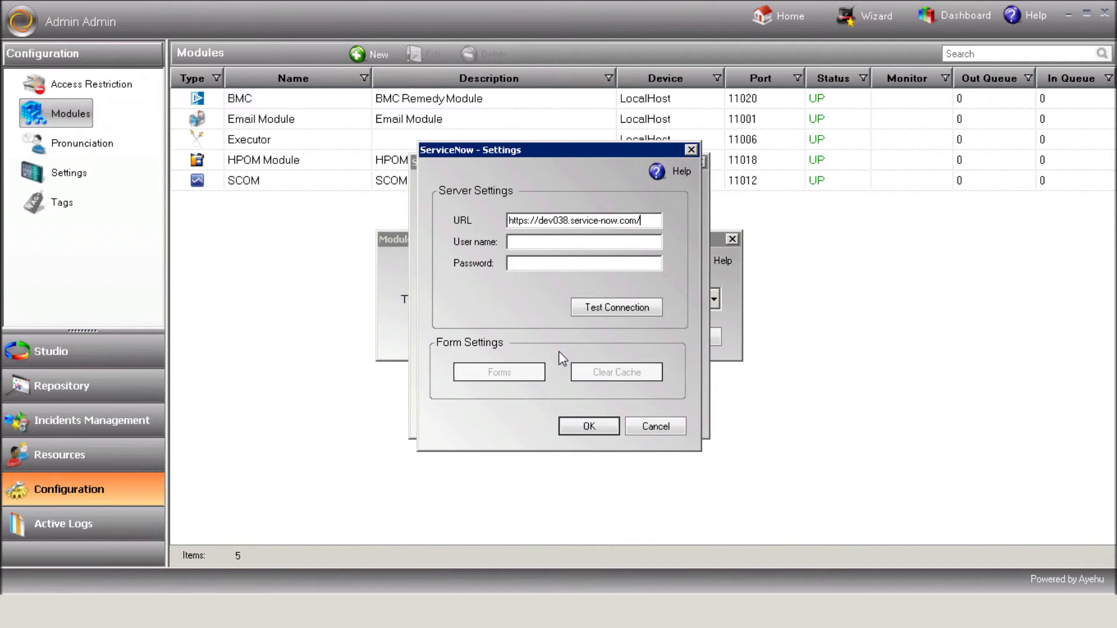
{"action": "type", "text": "admin"}
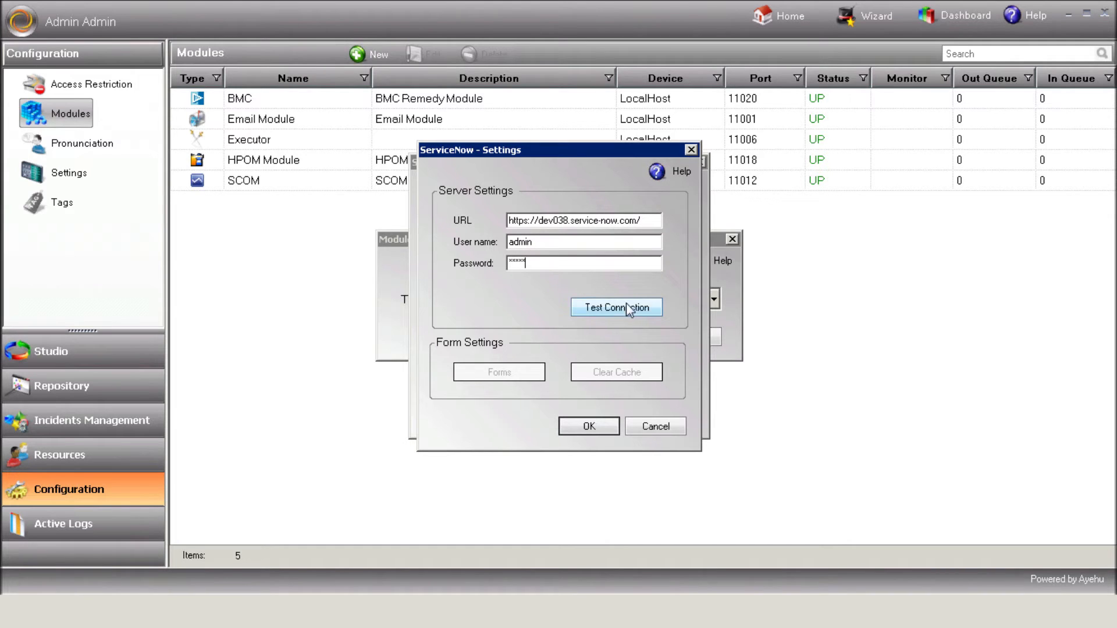
{"action": "left_click", "coordinate": [616, 308]}
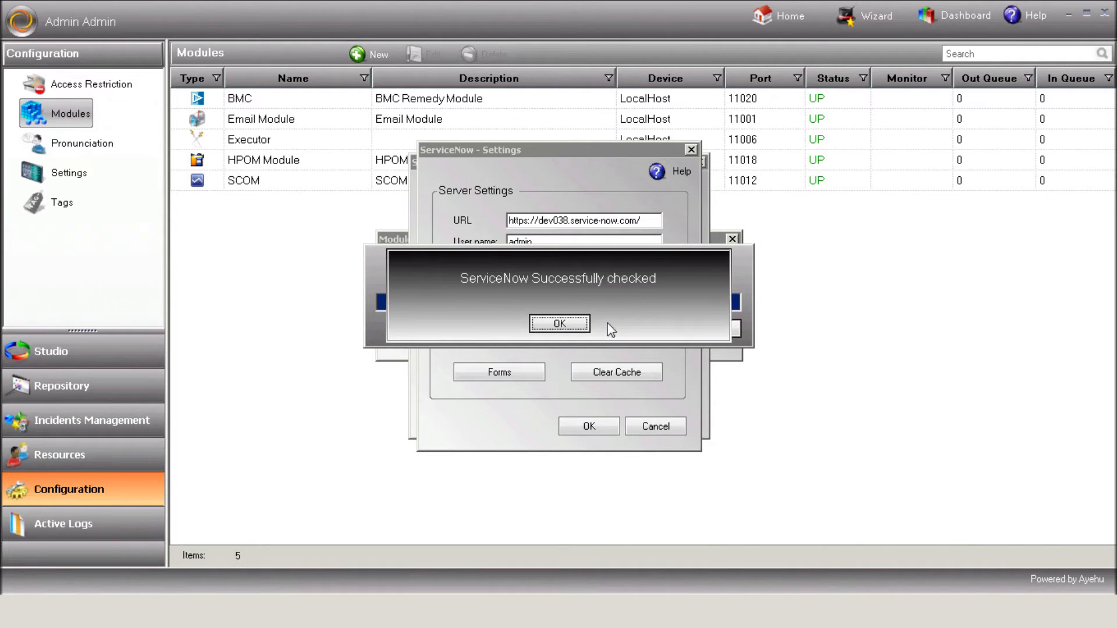
{"action": "left_click", "coordinate": [559, 323]}
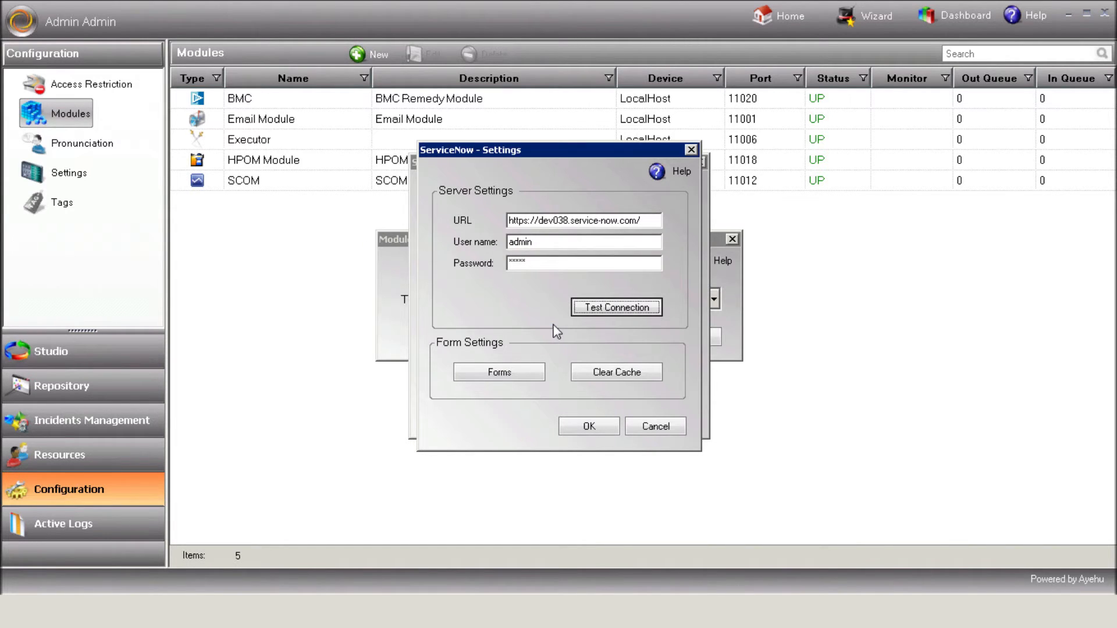
{"action": "left_click", "coordinate": [499, 371]}
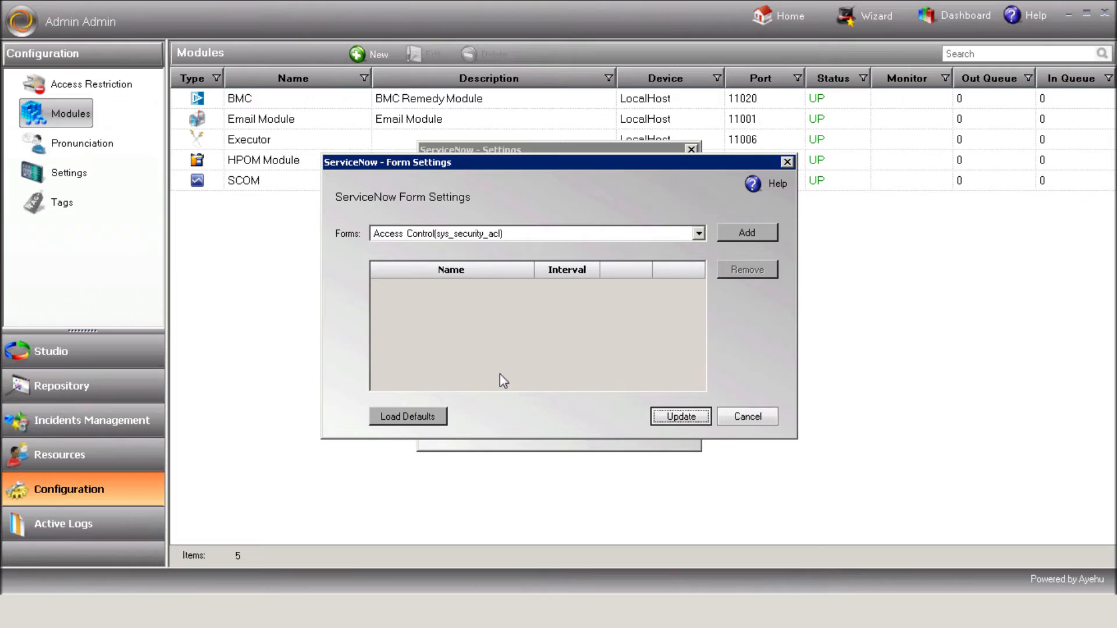
Load the default Change Request and Incident forms and open the Incident field mapping
{"action": "left_click", "coordinate": [407, 417]}
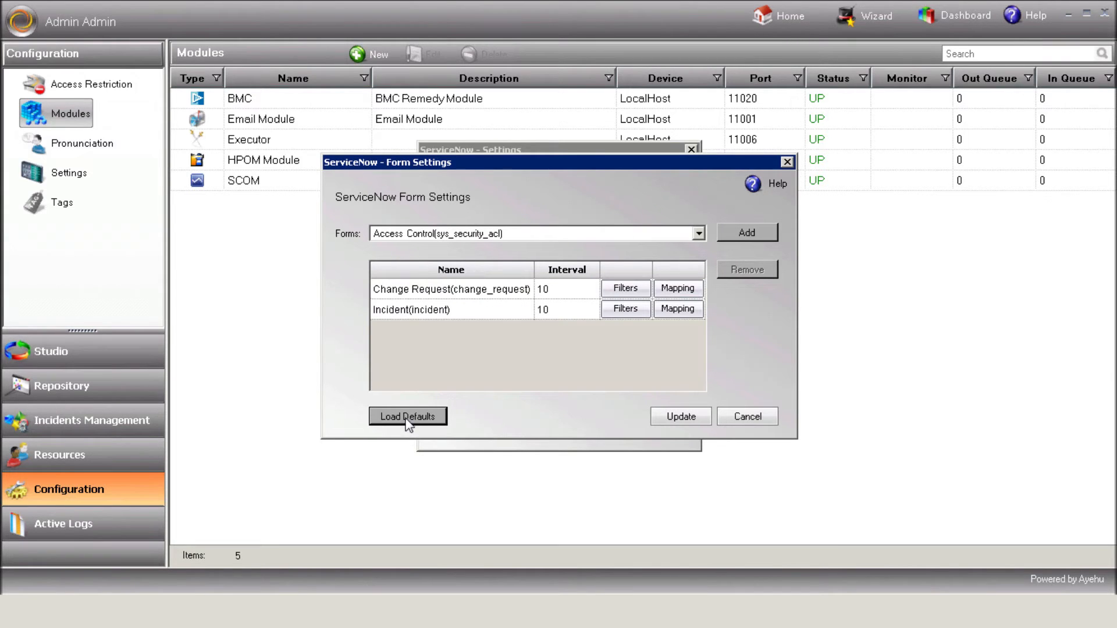
{"action": "mouse_move", "coordinate": [425, 418]}
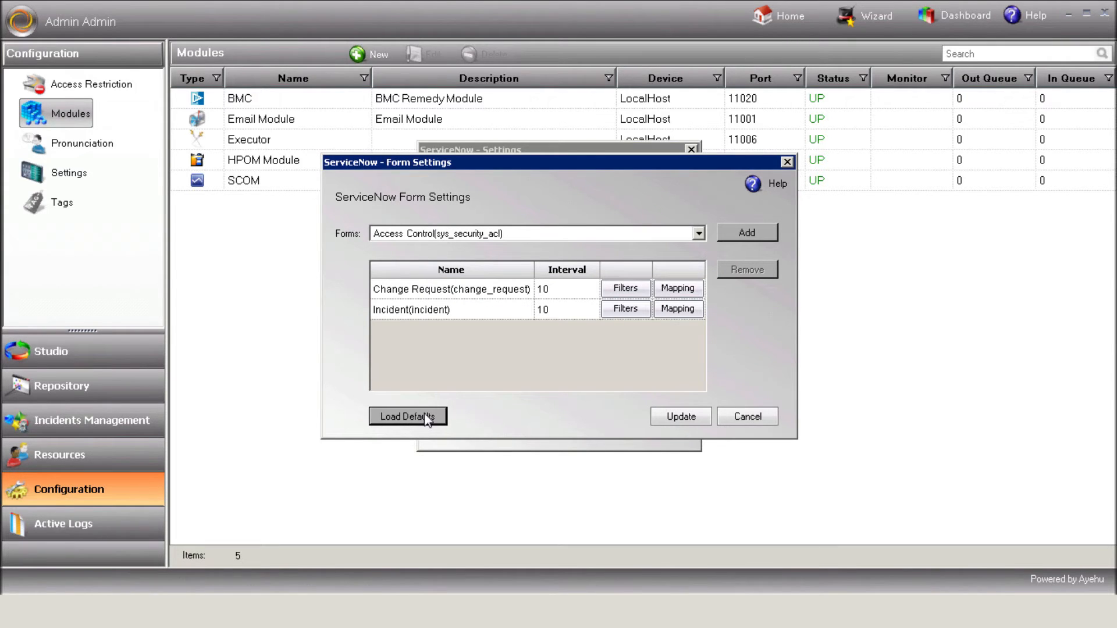
{"action": "left_click", "coordinate": [677, 308]}
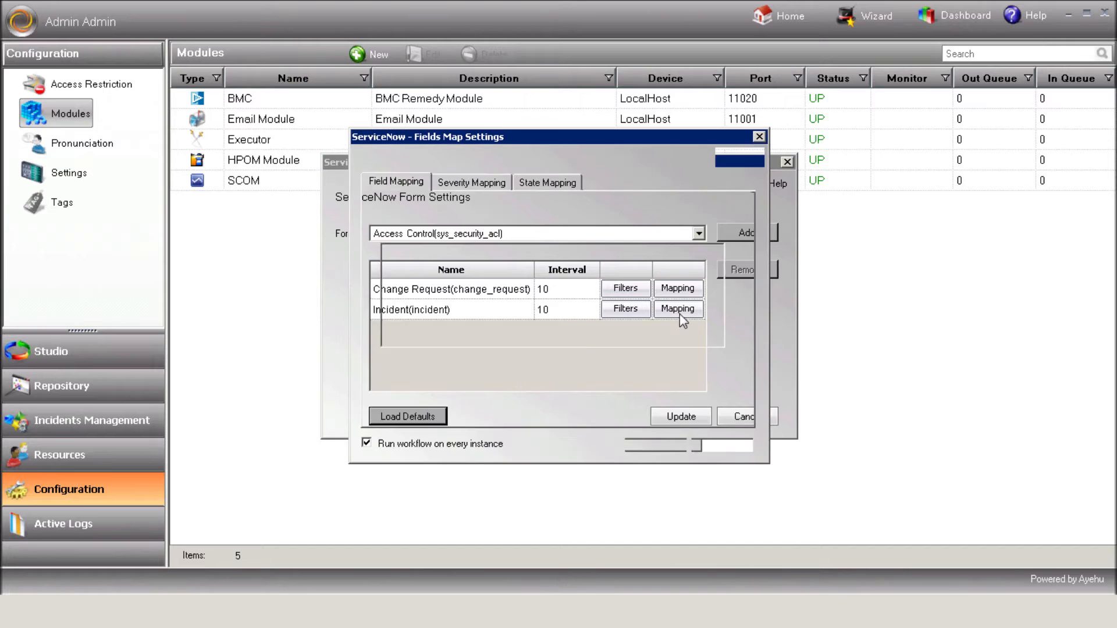
{"action": "left_click", "coordinate": [677, 308]}
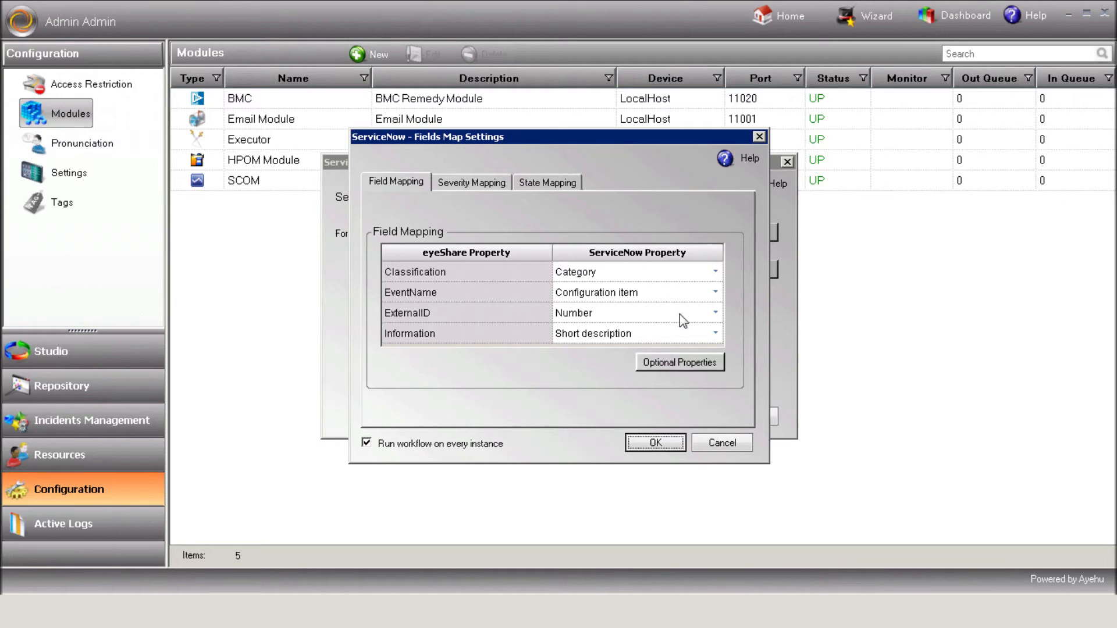
Review the Severity Mapping and State Mapping of the Incident form
{"action": "left_click", "coordinate": [471, 183]}
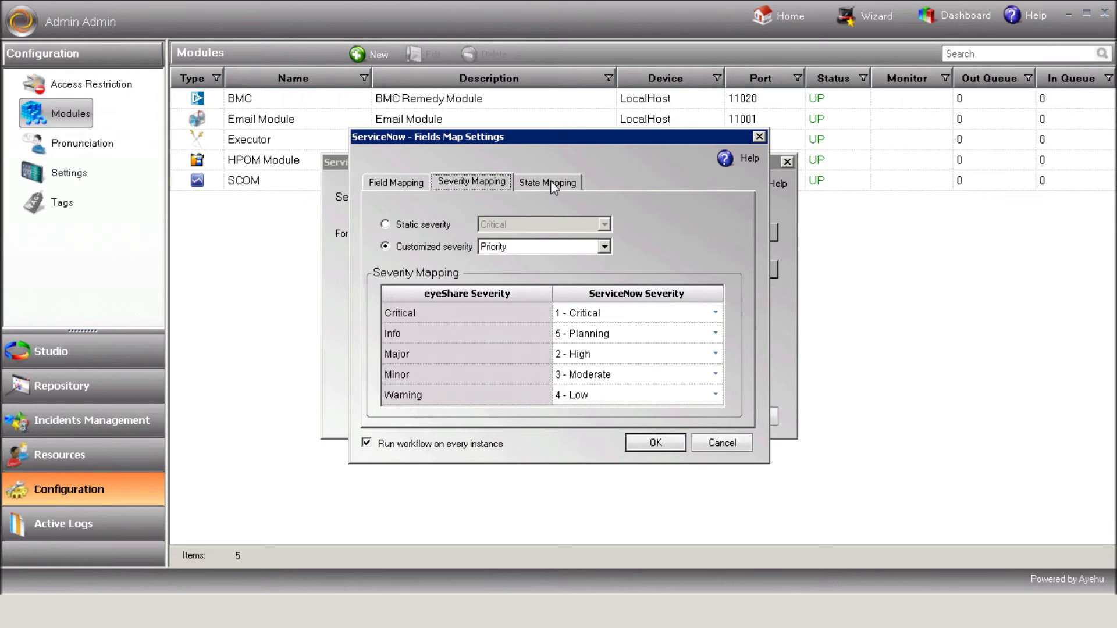
{"action": "left_click", "coordinate": [547, 183]}
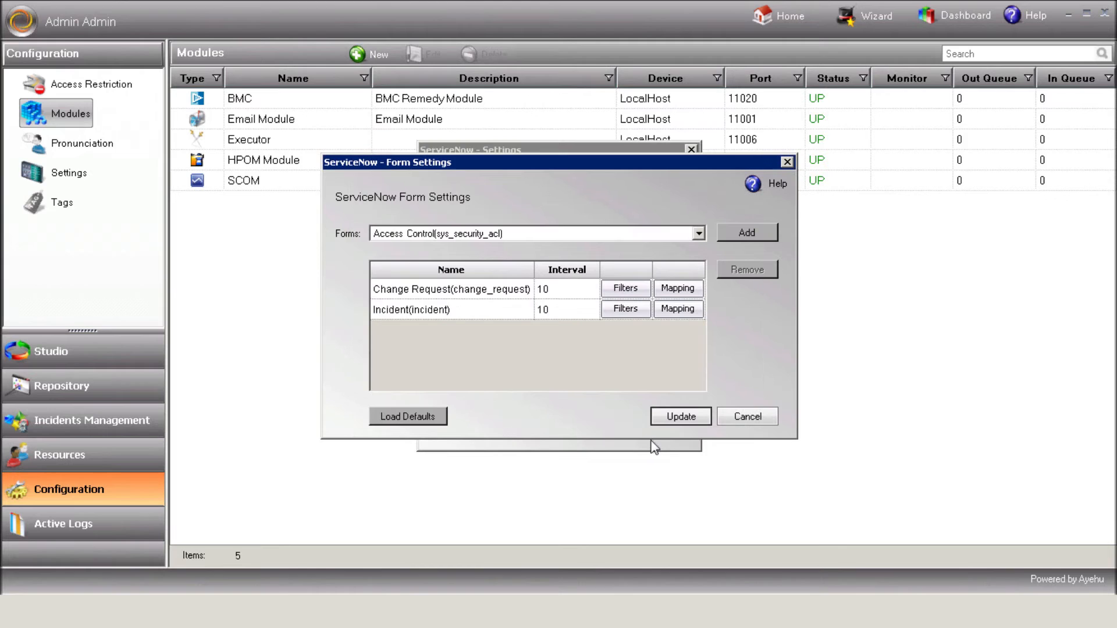
Save the form settings and create the ServiceNowModule, now listed UP on LocalHost port 11022
{"action": "left_click", "coordinate": [679, 417]}
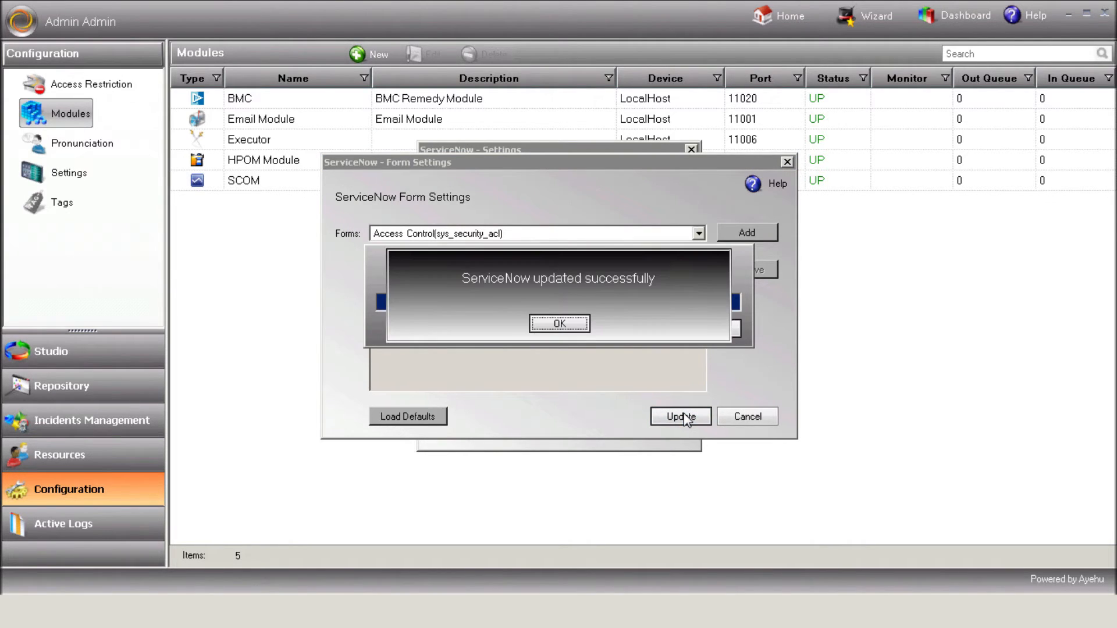
{"action": "left_click", "coordinate": [559, 323]}
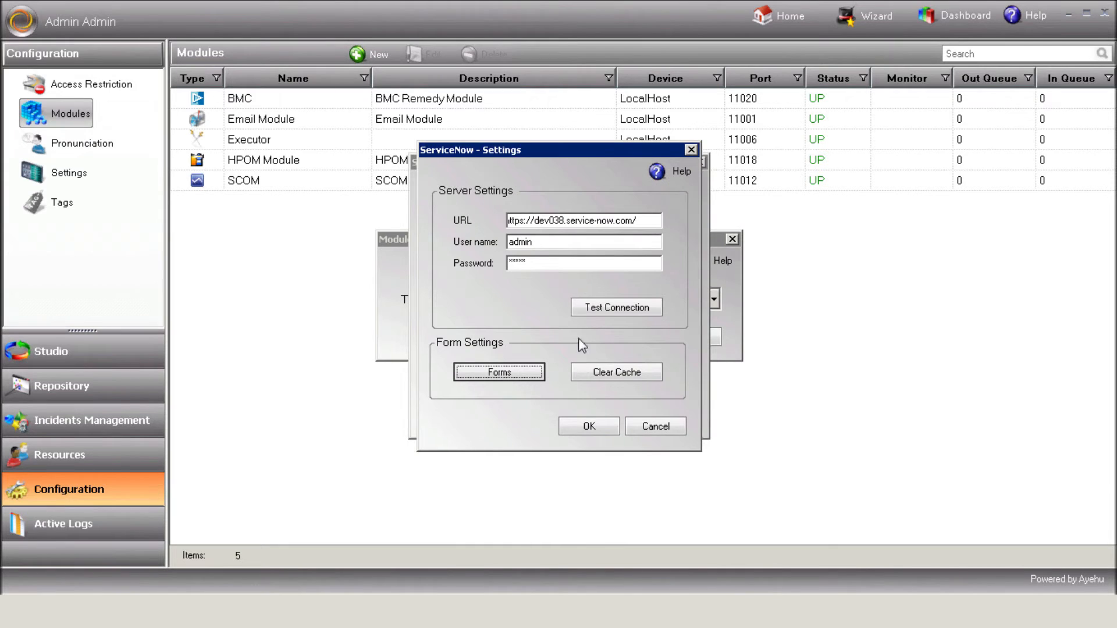
{"action": "left_click", "coordinate": [589, 426]}
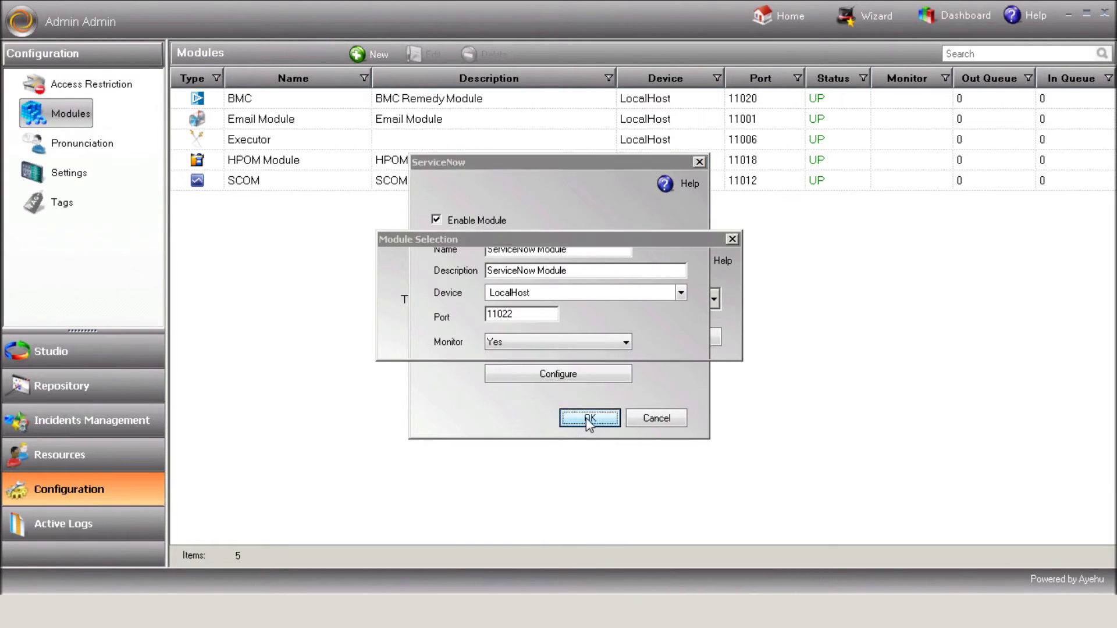
{"action": "left_click", "coordinate": [589, 418]}
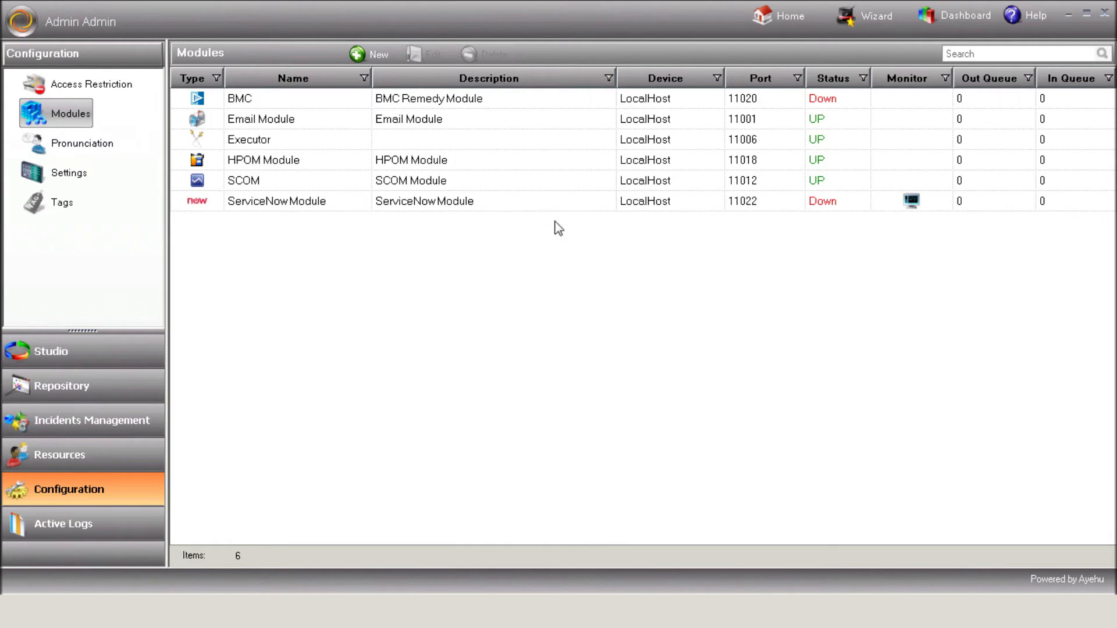
{"action": "left_click", "coordinate": [426, 202]}
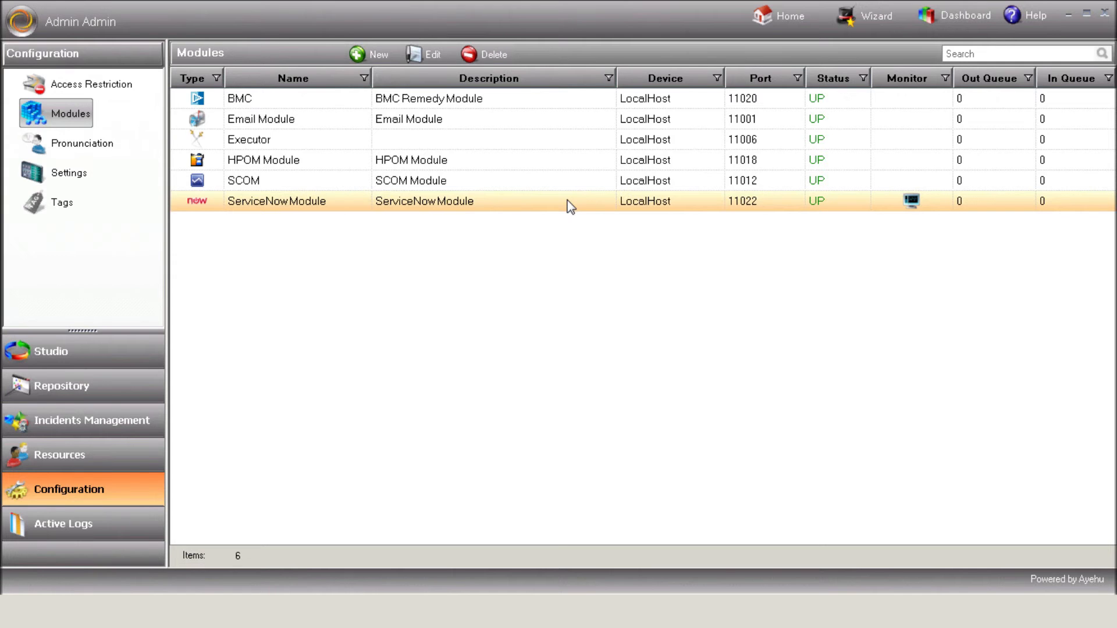
{"action": "left_click", "coordinate": [50, 350]}
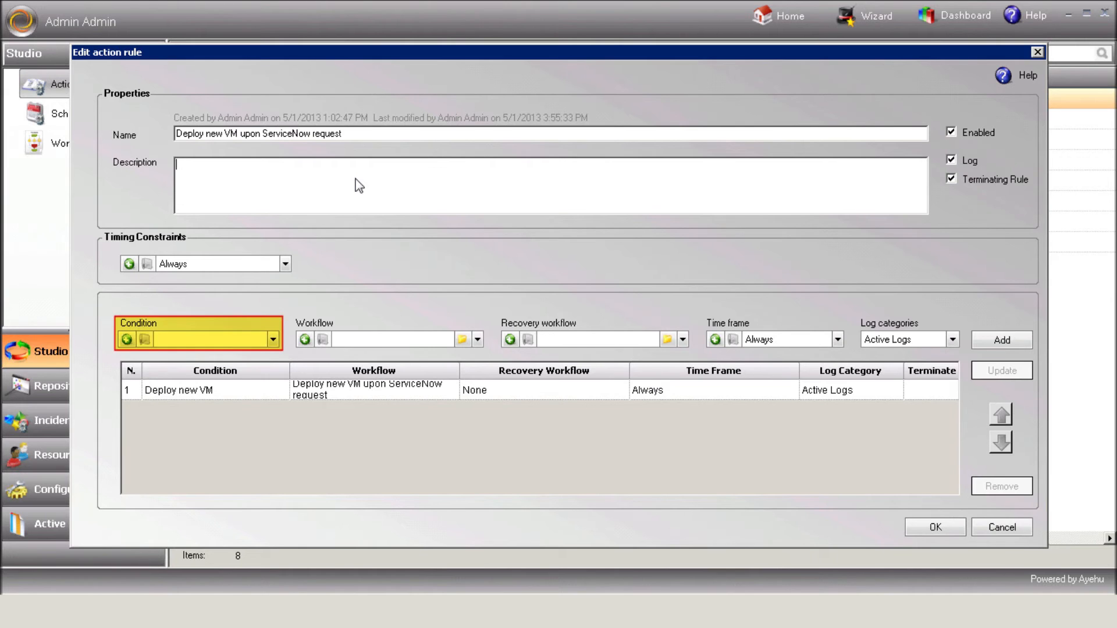
Review the Deploy new VM condition: Configuration item Virtual Machine and FormName Change Request
{"action": "left_click", "coordinate": [385, 339]}
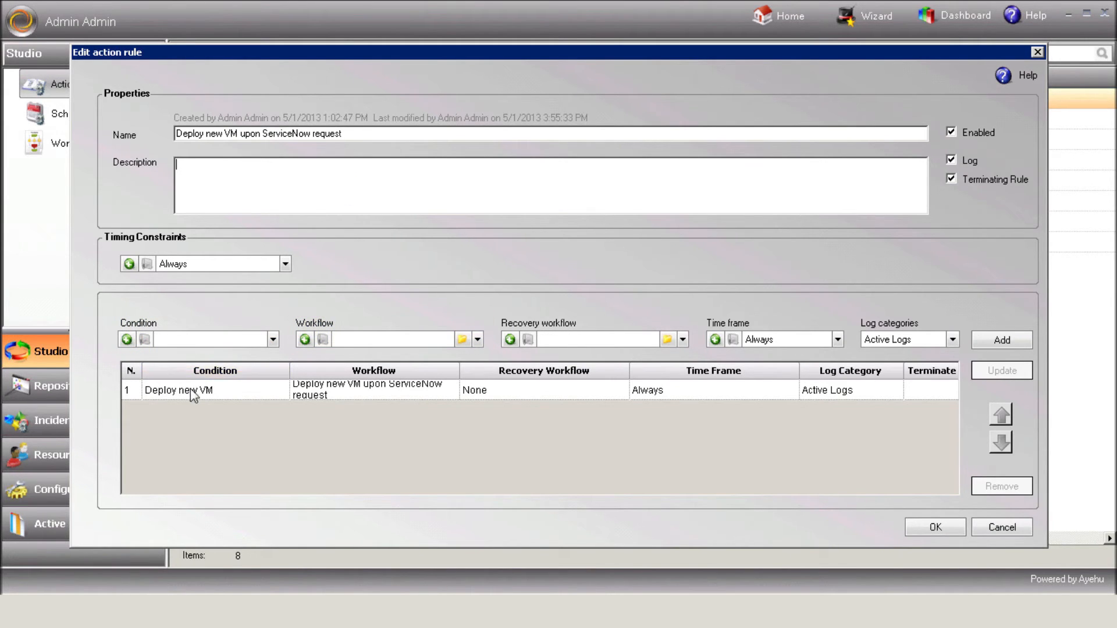
{"action": "double_click", "coordinate": [173, 389]}
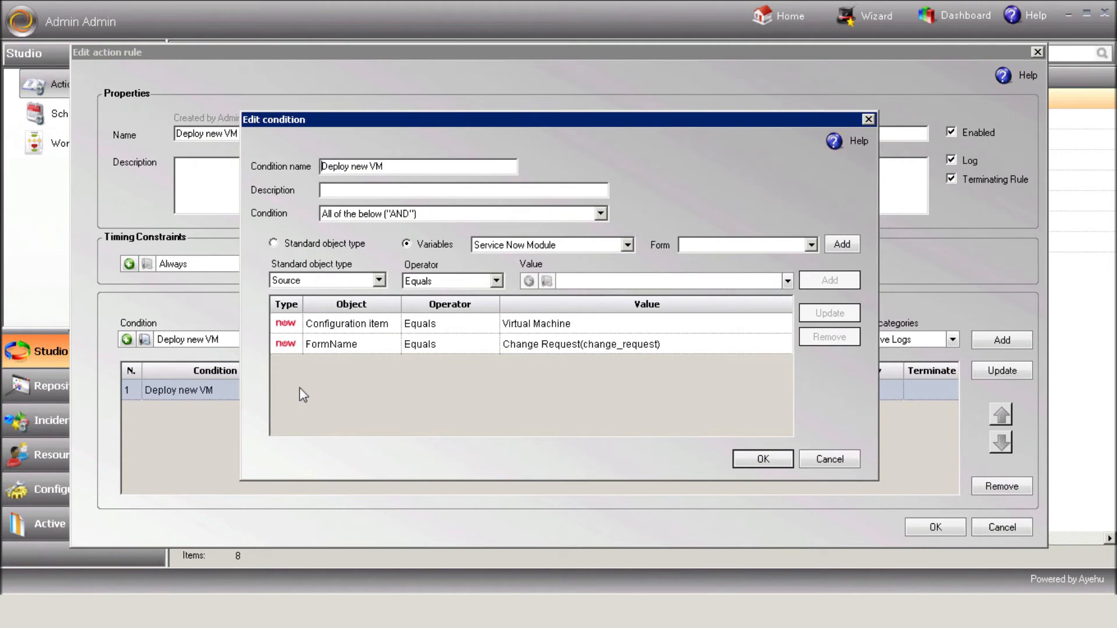
{"action": "left_click", "coordinate": [349, 344]}
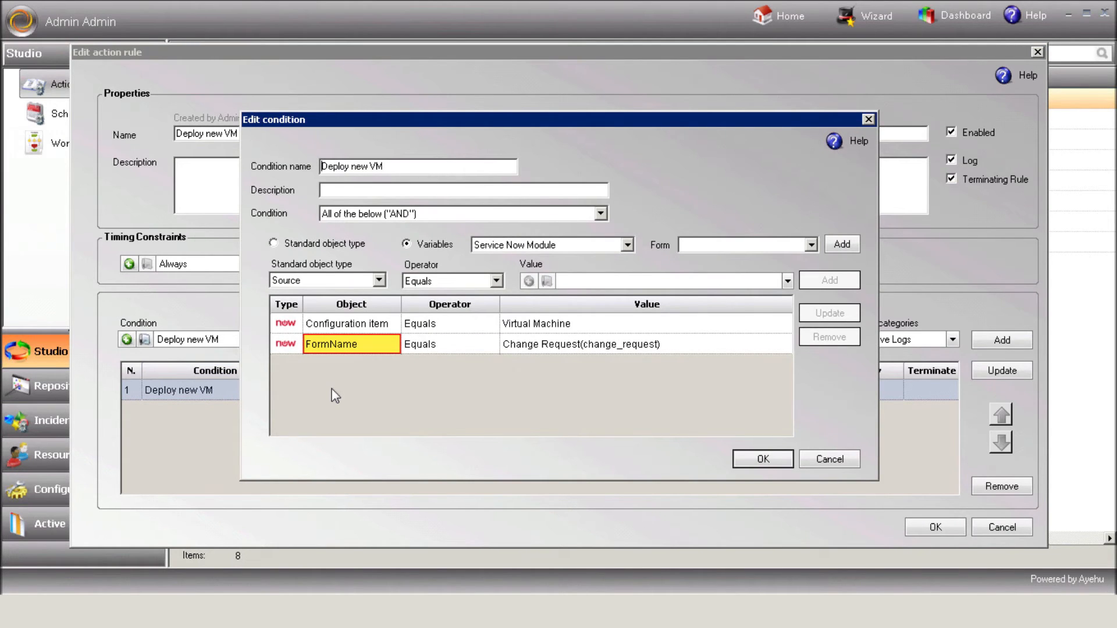
{"action": "left_click", "coordinate": [349, 323]}
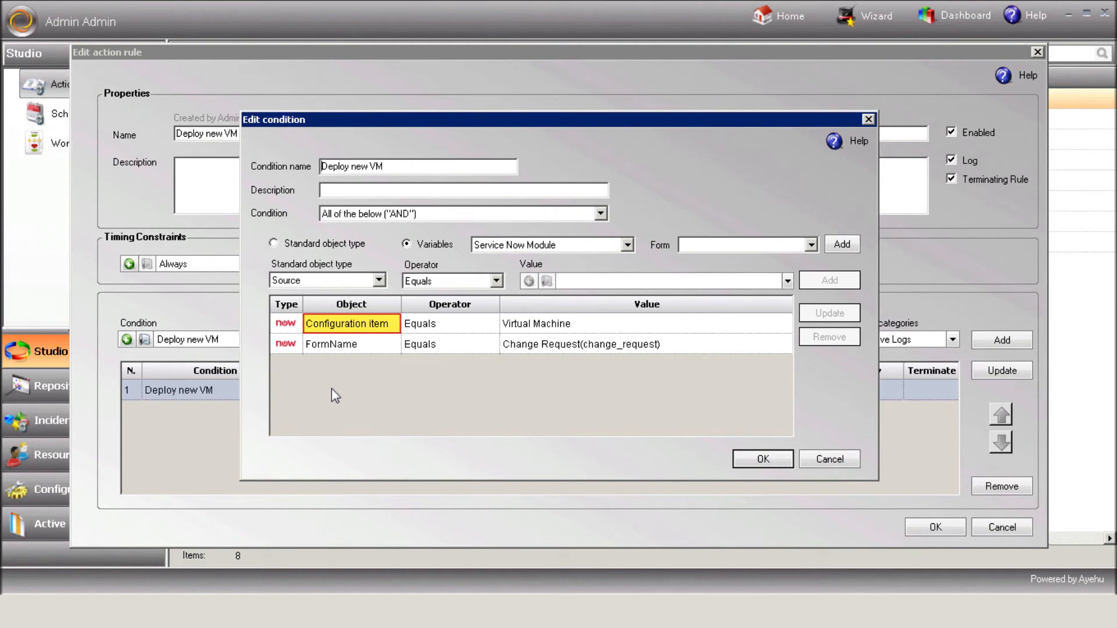
{"action": "left_click", "coordinate": [548, 323]}
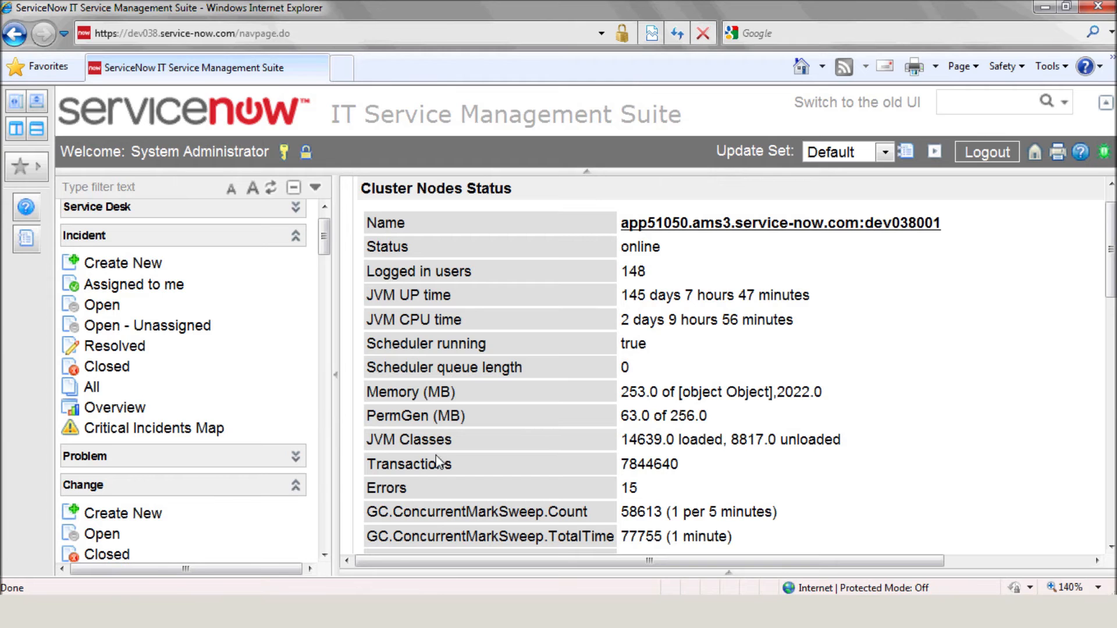
Start a change request for John Smith with category System Software
{"action": "left_click", "coordinate": [123, 513]}
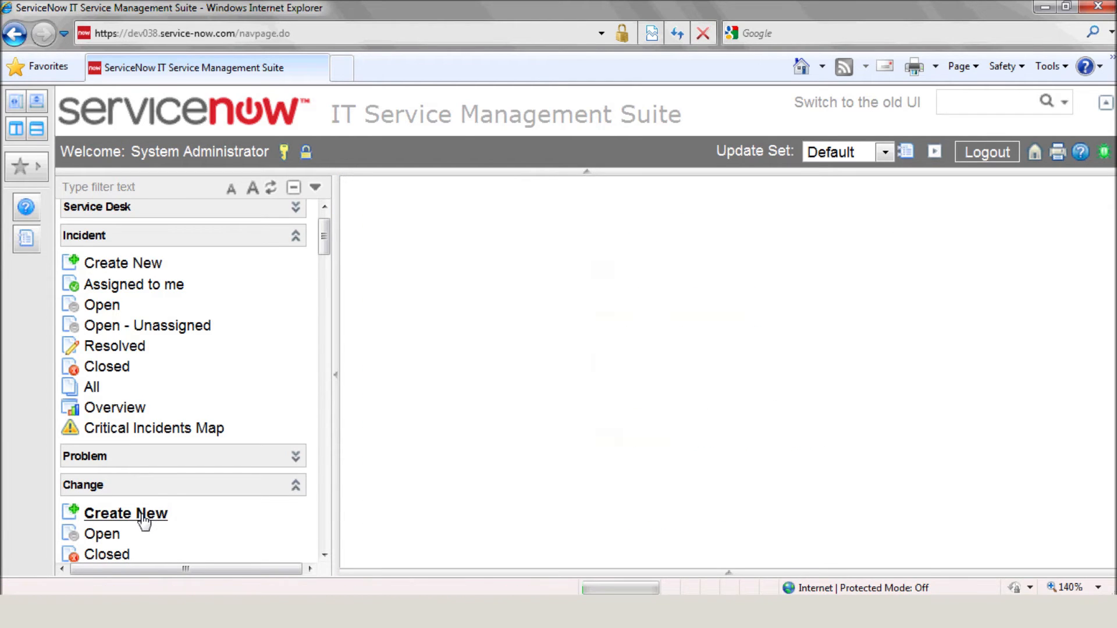
{"action": "left_click", "coordinate": [124, 513]}
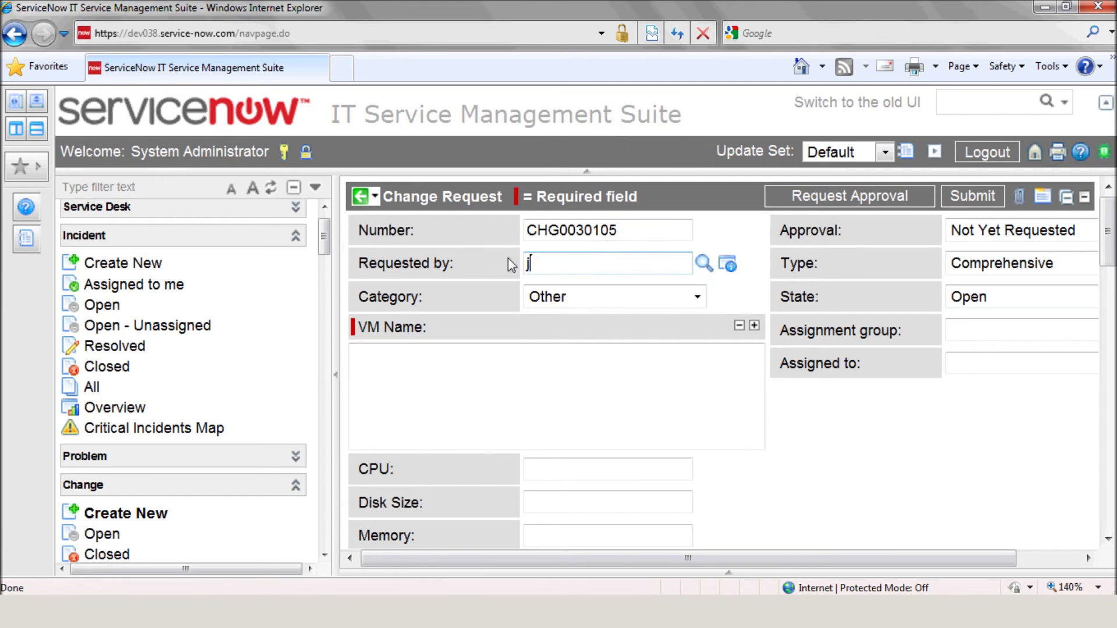
{"action": "type", "text": "John Smith"}
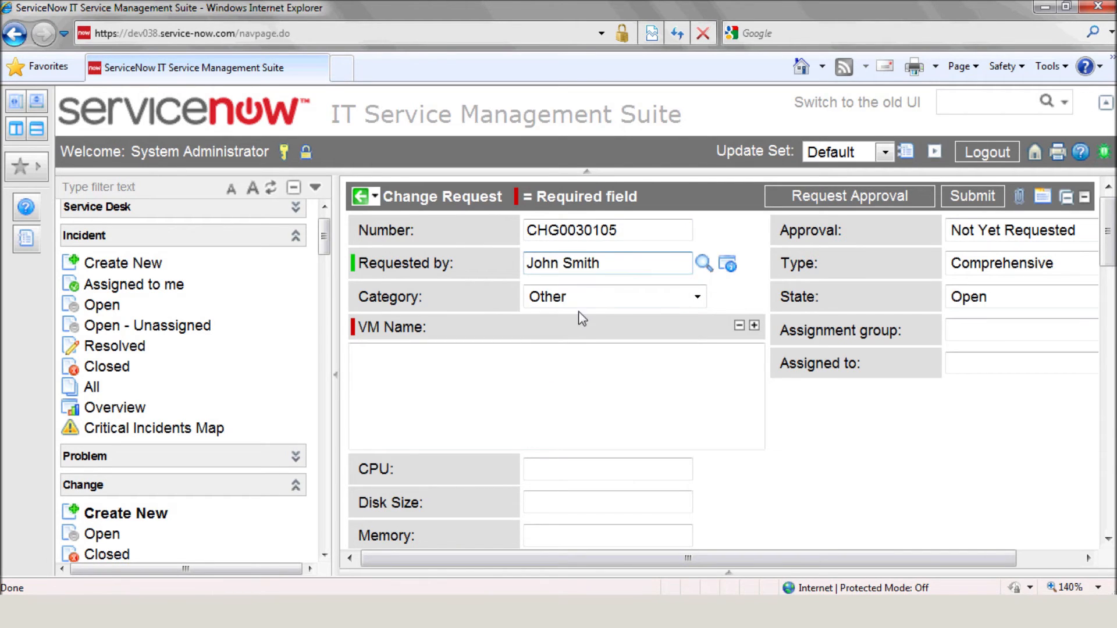
{"action": "left_click", "coordinate": [613, 297]}
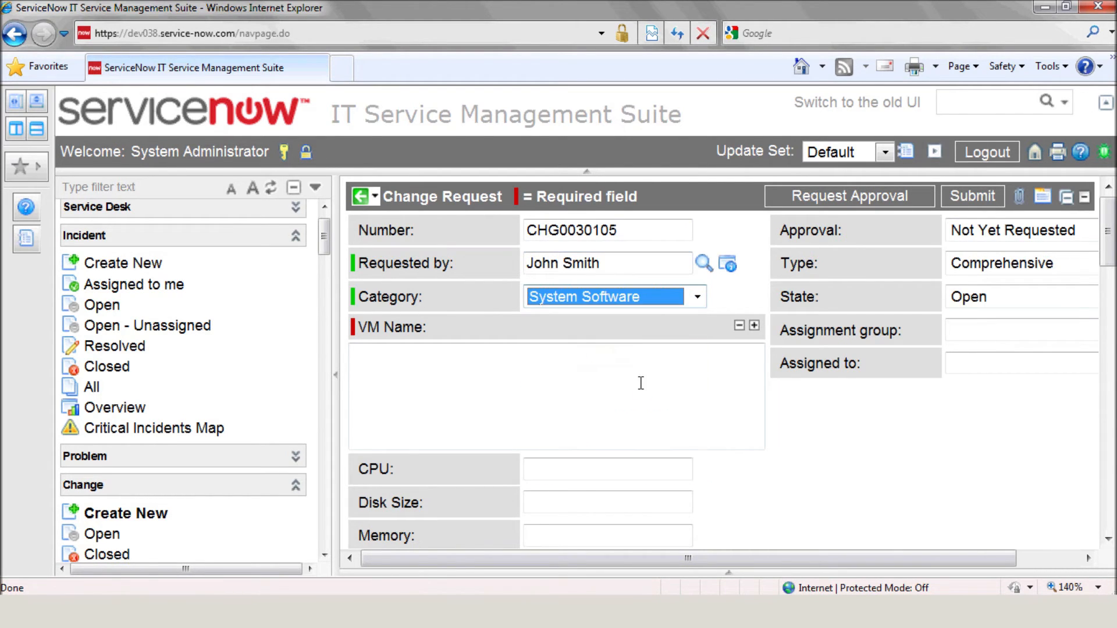
Enter VM-QA, CPU 1, disk 200000, memory 1000, Virtual Machine, description 'Please create new VM for QA env'
{"action": "type", "text": "VM"}
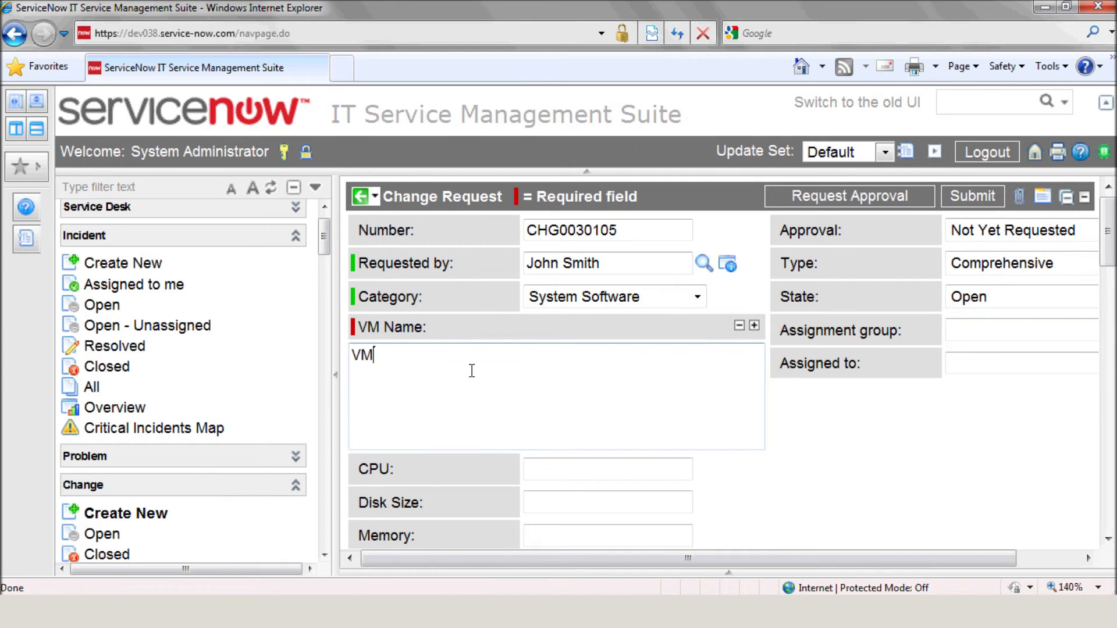
{"action": "type", "text": "-QA"}
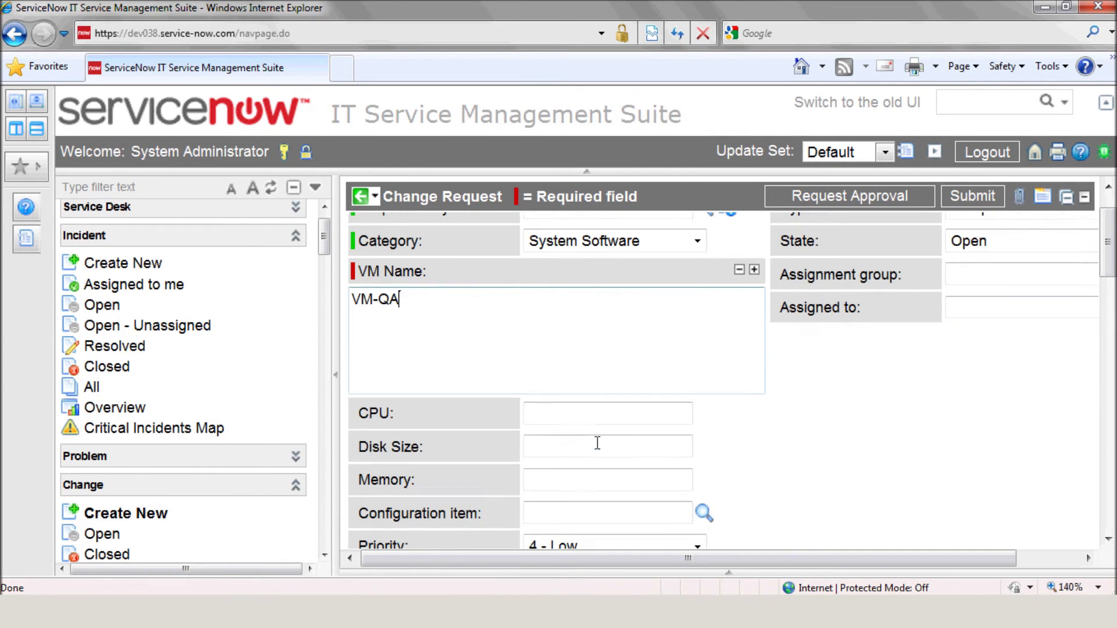
{"action": "type", "text": "1"}
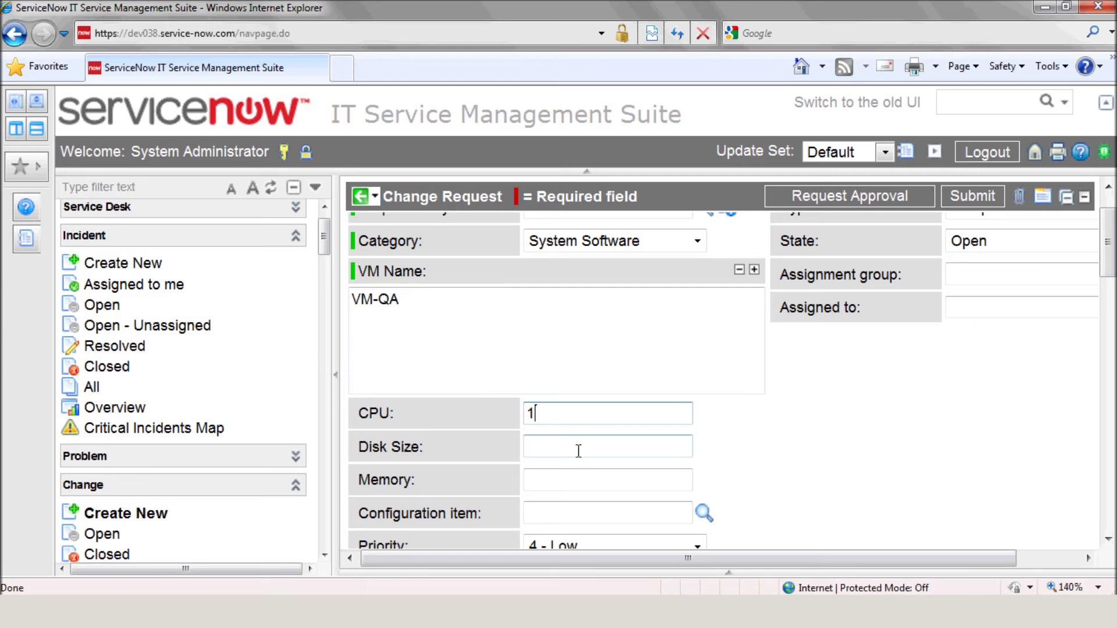
{"action": "type", "text": "200000"}
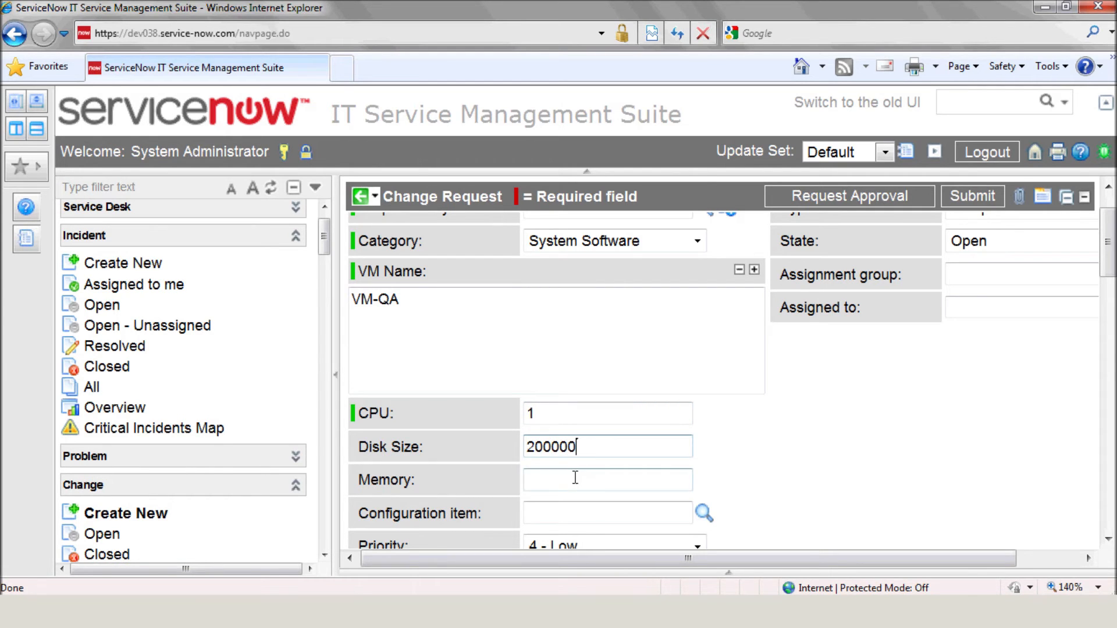
{"action": "type", "text": "1000"}
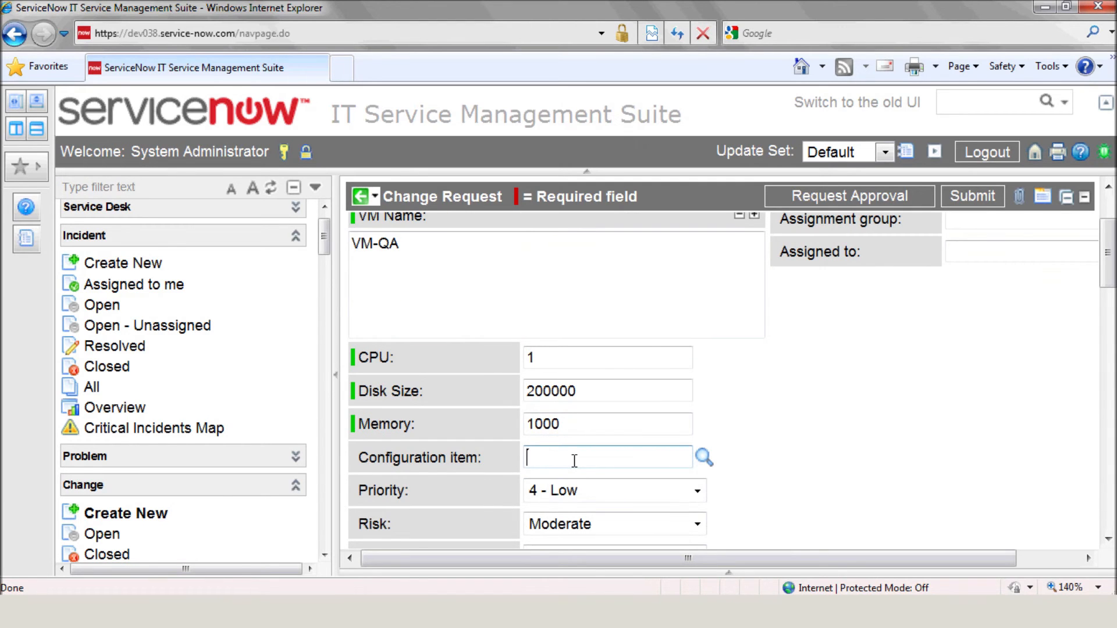
{"action": "type", "text": "Virtual Machine"}
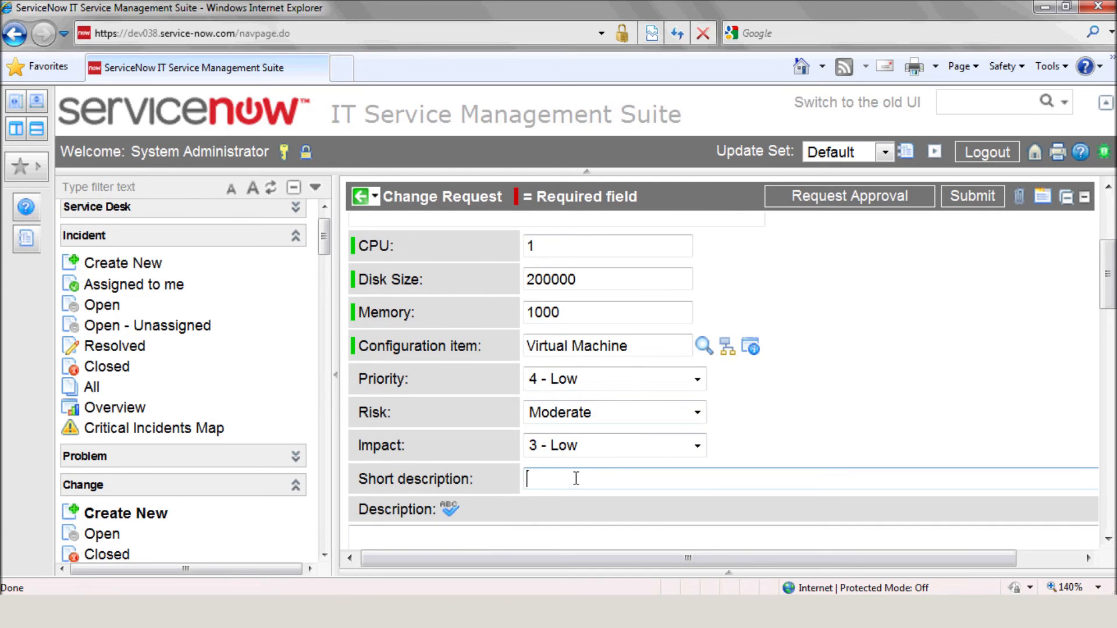
{"action": "type", "text": "Please create"}
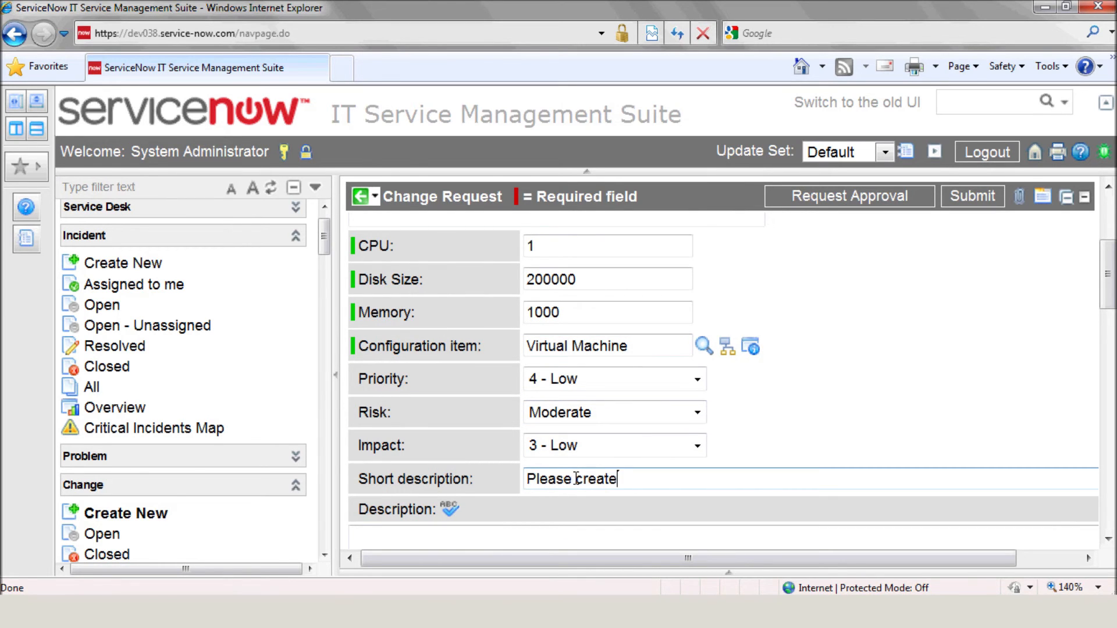
{"action": "type", "text": "new VM for"}
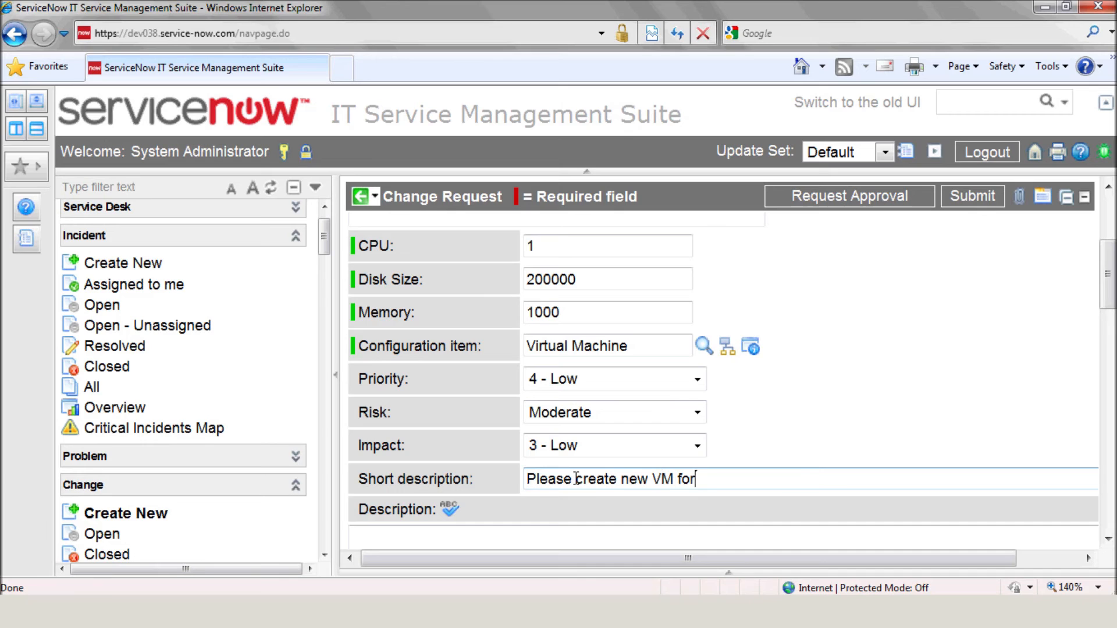
{"action": "type", "text": "QA env"}
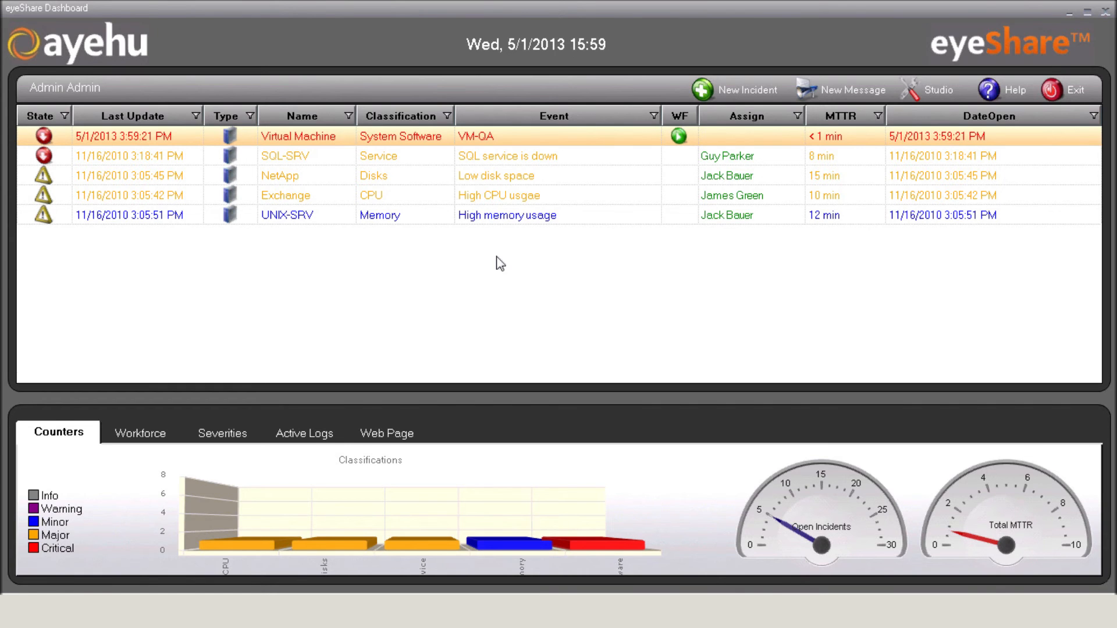
View the activity log of the VM-QA incident showing the approval email being sent
{"action": "left_click", "coordinate": [302, 433]}
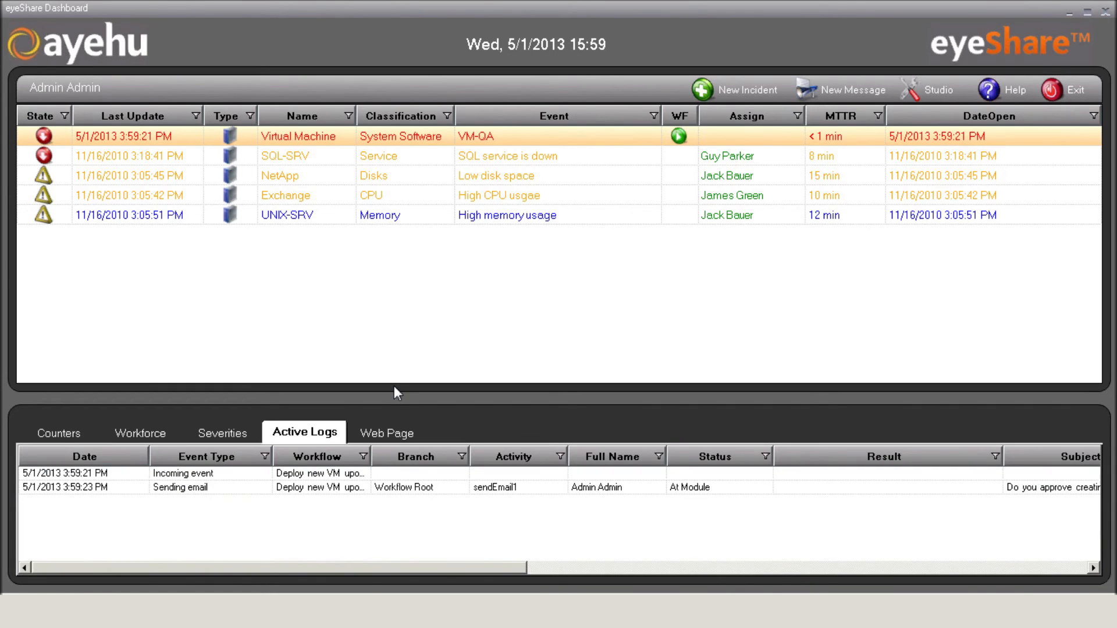
{"action": "left_click", "coordinate": [178, 473]}
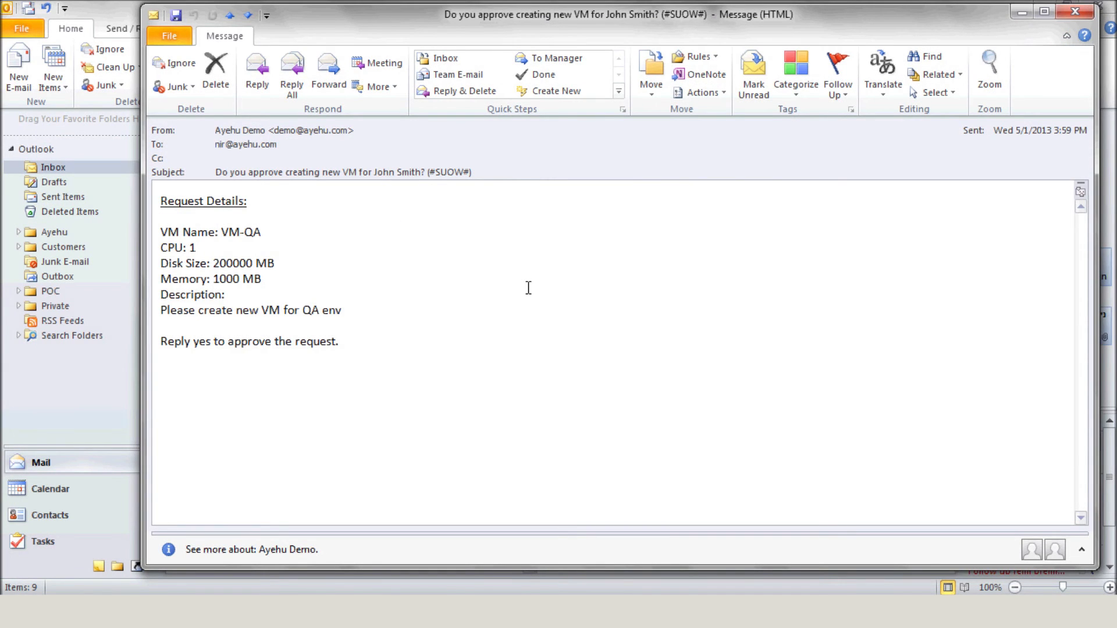
{"action": "mouse_move", "coordinate": [300, 130]}
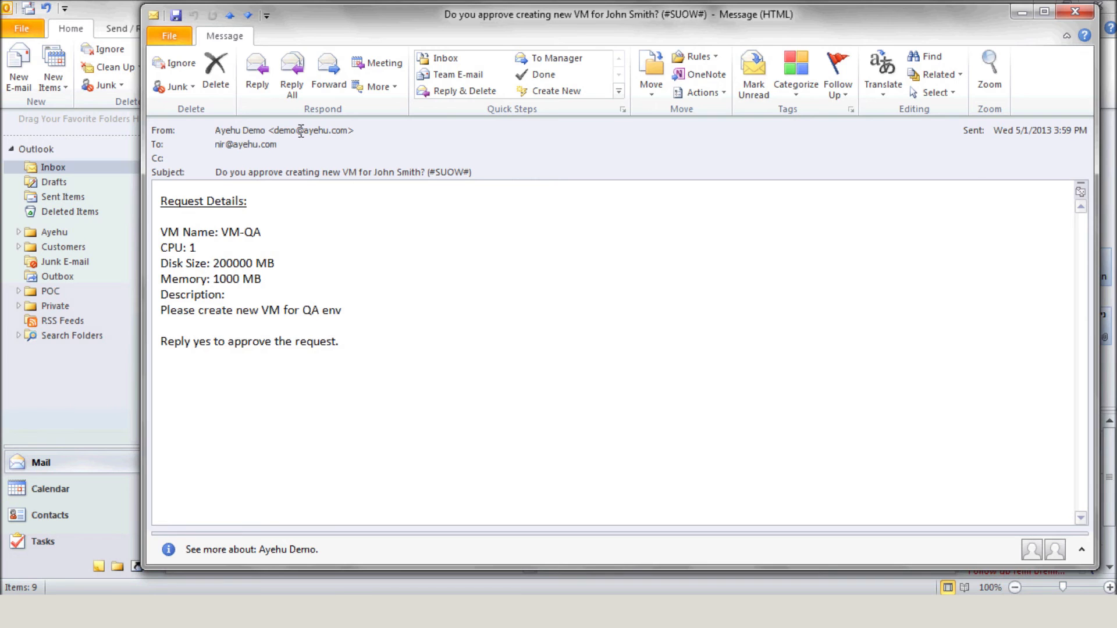
Reply Yes to the approval request email and send it
{"action": "left_click", "coordinate": [256, 73]}
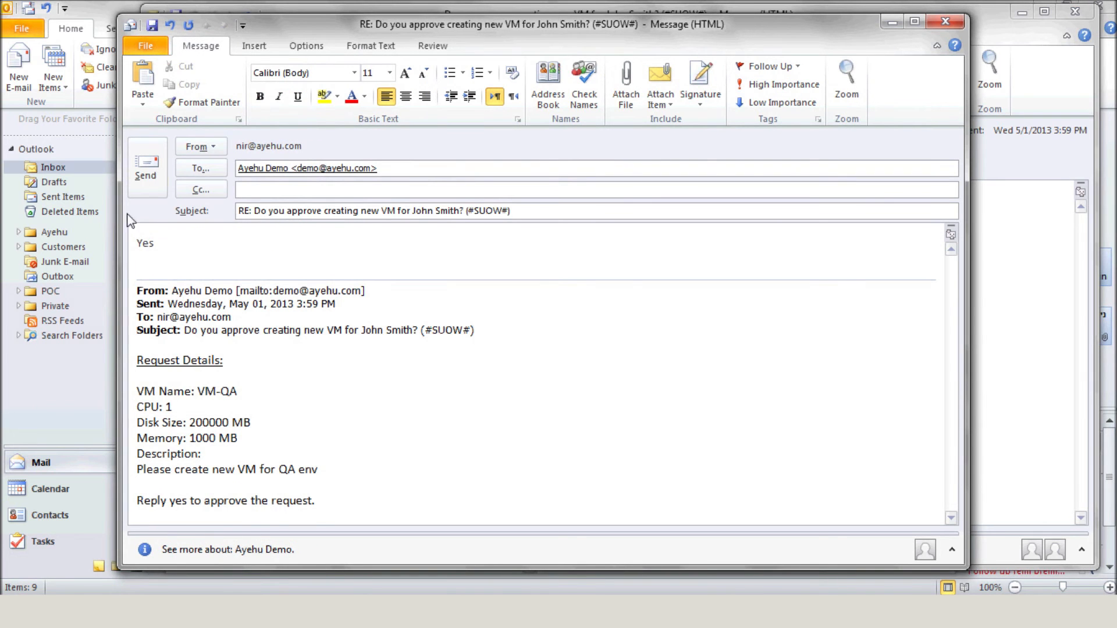
{"action": "left_click", "coordinate": [145, 175]}
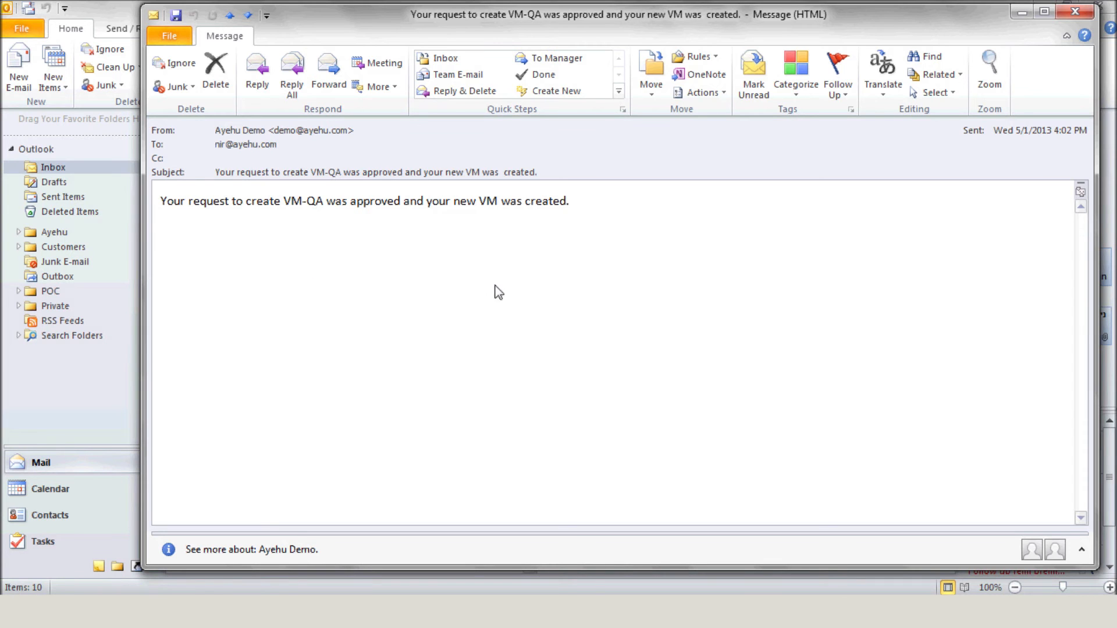
{"action": "mouse_move", "coordinate": [556, 305]}
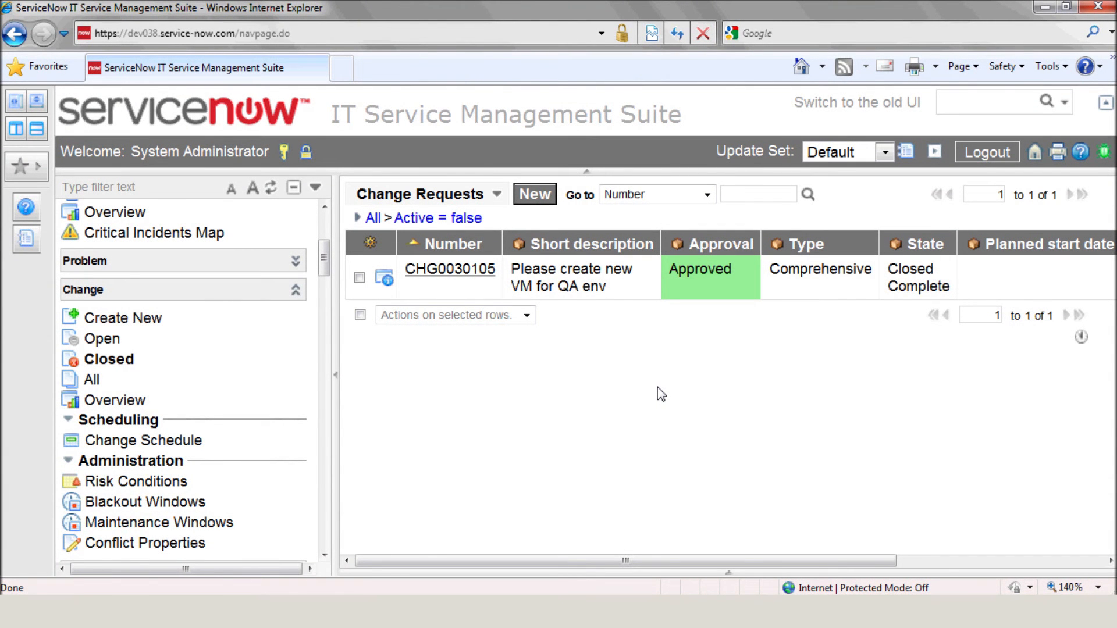
View the closed change requests list showing CHG0030105 Approved and Closed Complete
{"action": "left_click", "coordinate": [926, 243]}
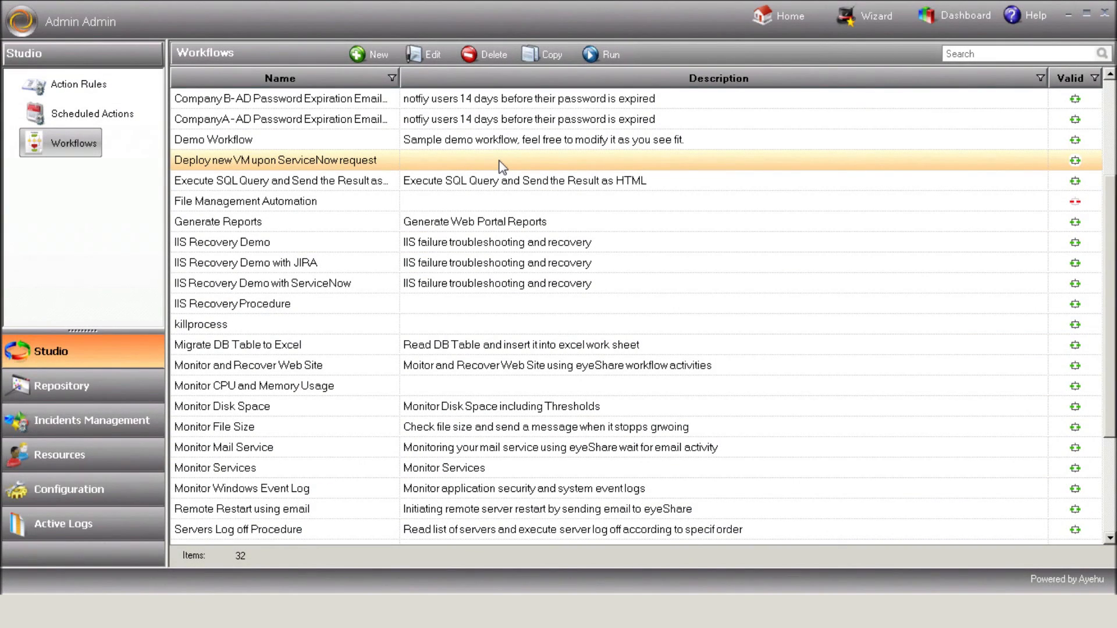
Open the 'Deploy new VM upon ServiceNow request' workflow and expand the ServiceNow activities in the toolbox
{"action": "double_click", "coordinate": [277, 159]}
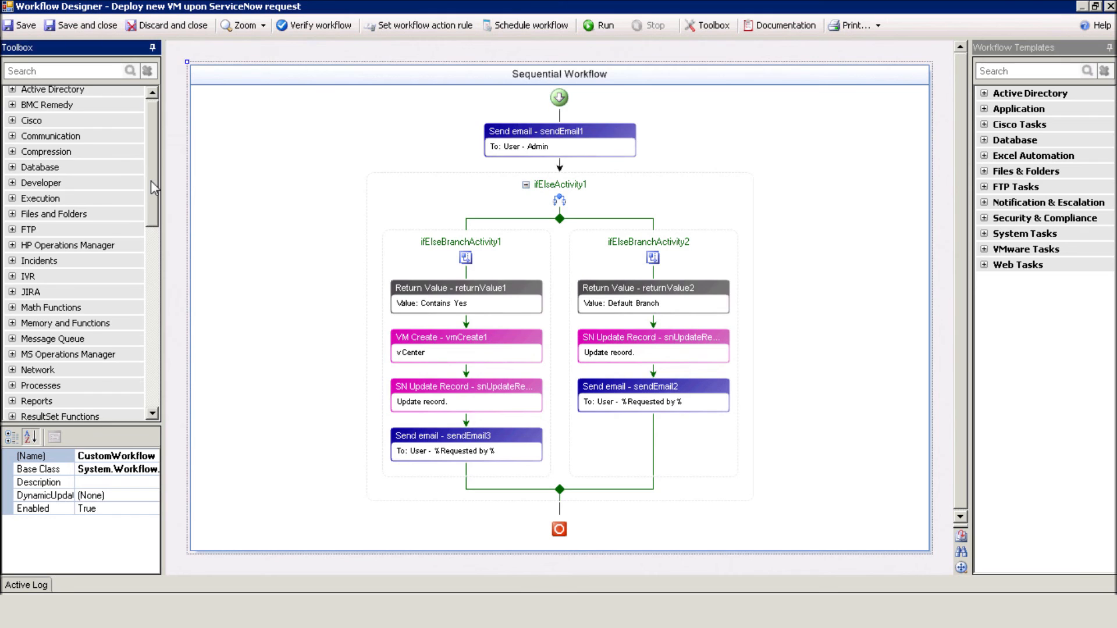
{"action": "left_click", "coordinate": [12, 278]}
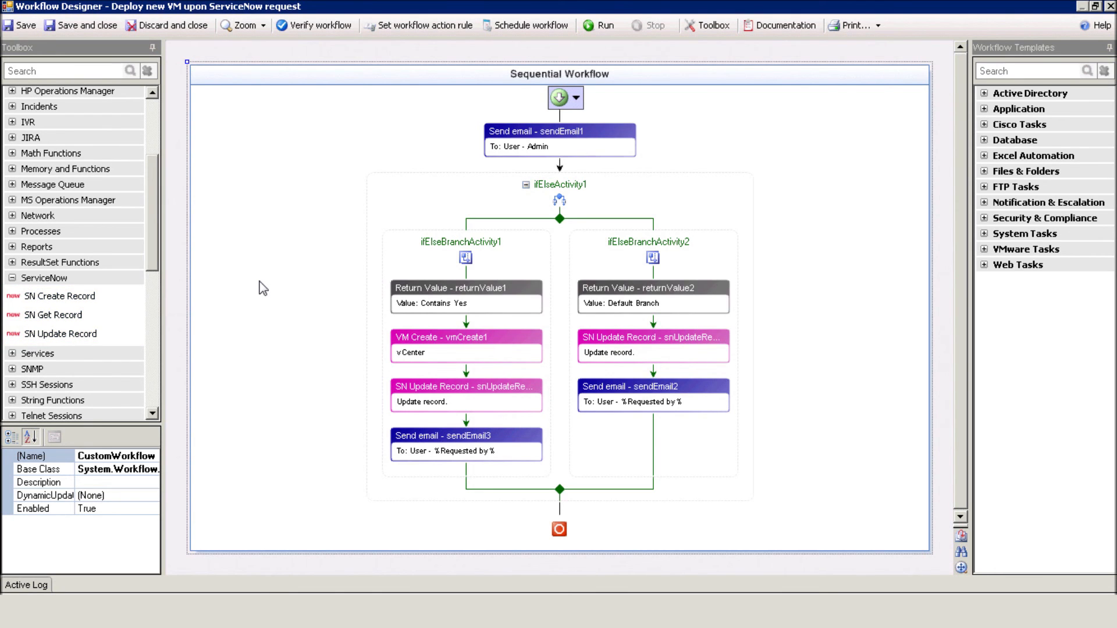
Review the sendEmail1 approval-email settings and the returnValue1 step that checks for Yes
{"action": "double_click", "coordinate": [559, 130]}
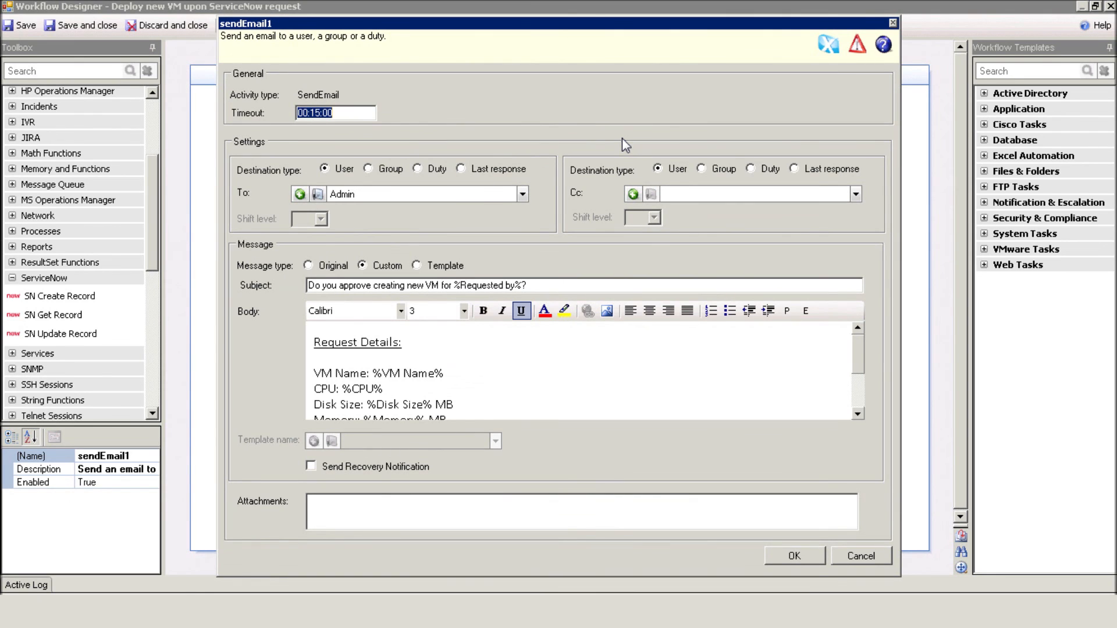
{"action": "mouse_move", "coordinate": [855, 351]}
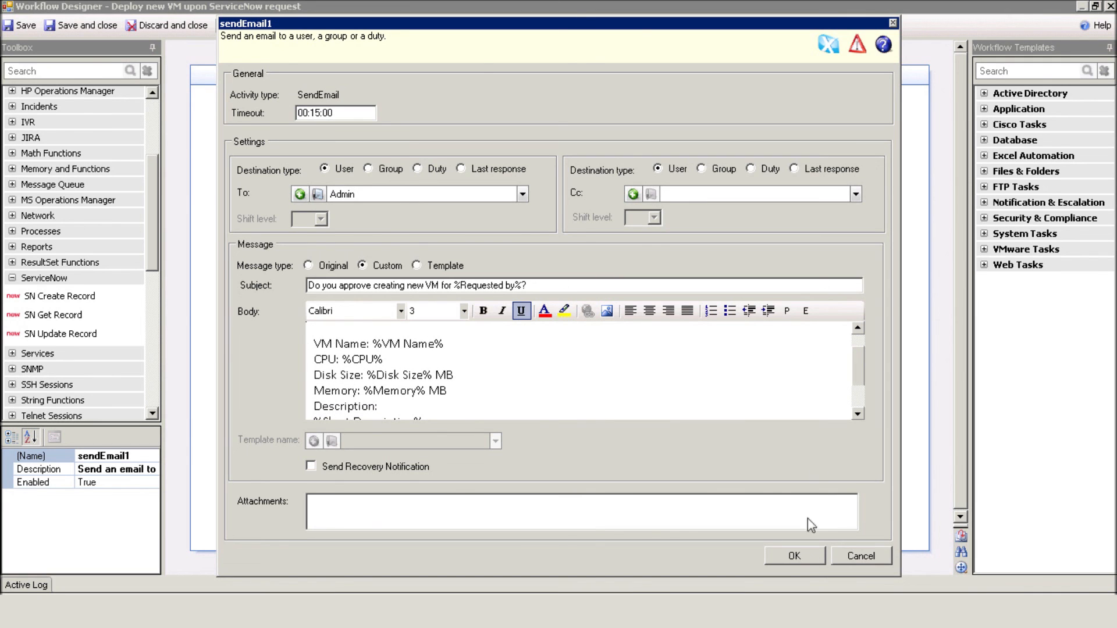
{"action": "left_click", "coordinate": [793, 556]}
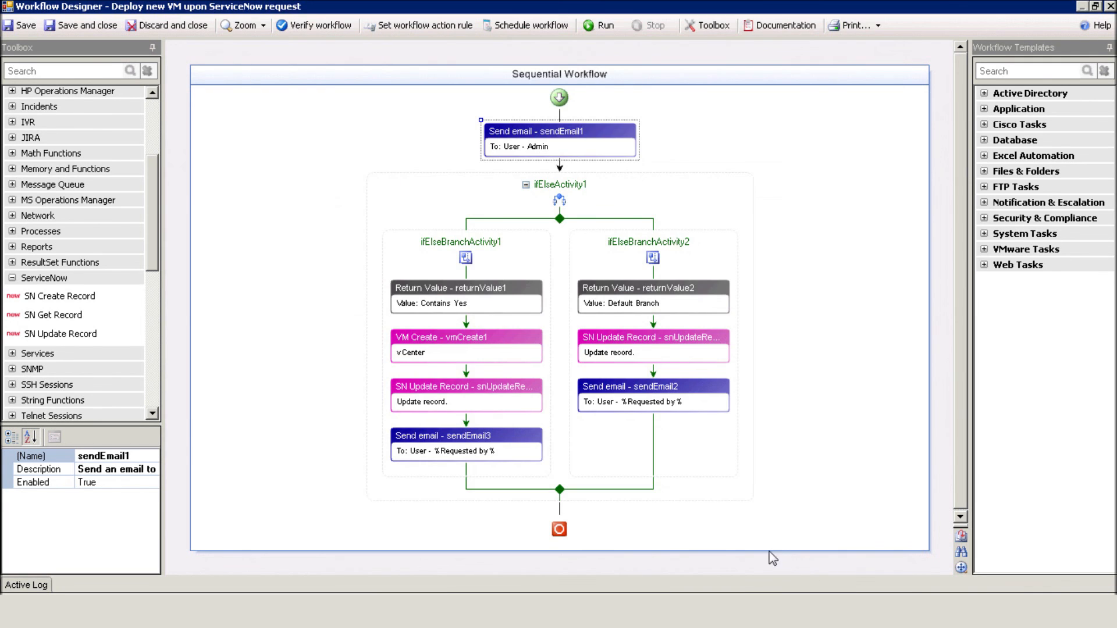
{"action": "left_click", "coordinate": [466, 287]}
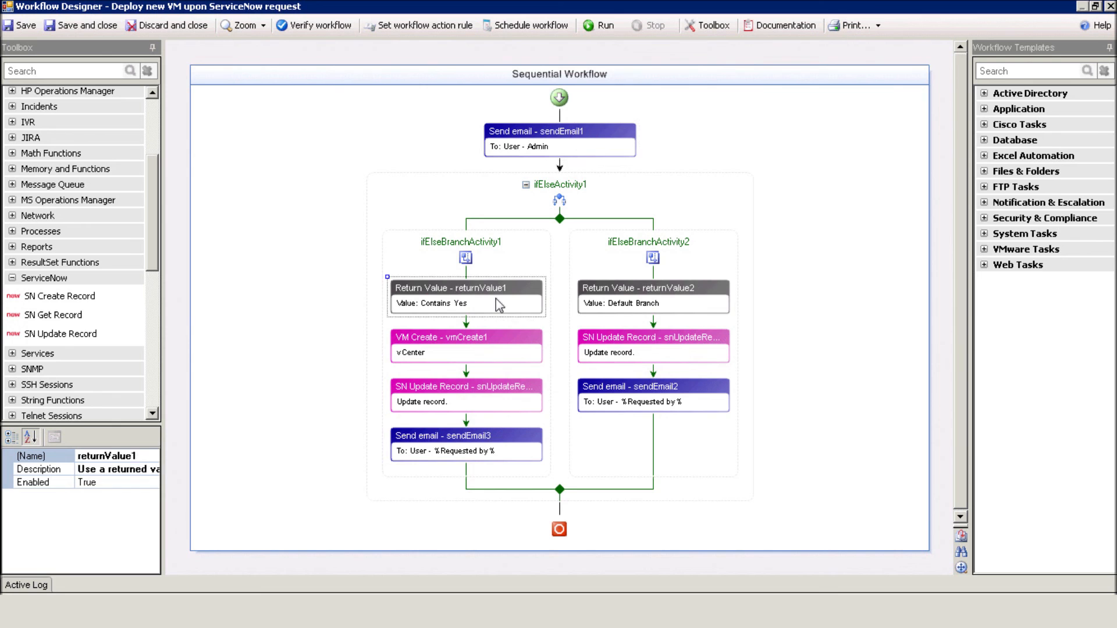
Review vmCreate1 and snUpdateRecord1, leaving the sendEmail3 confirmation-email settings open
{"action": "double_click", "coordinate": [465, 345]}
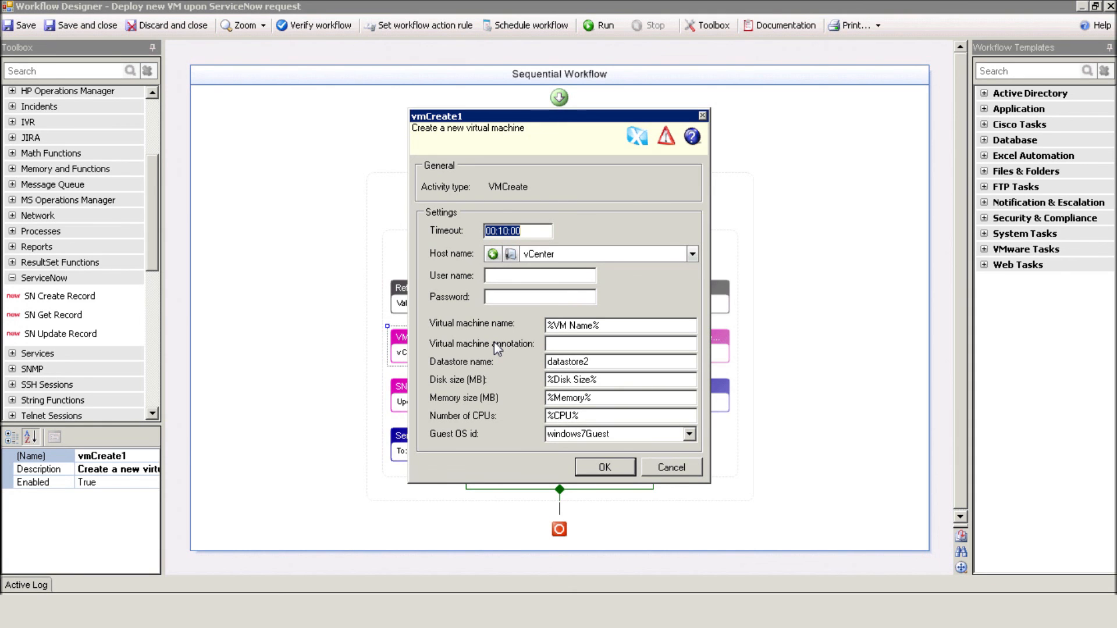
{"action": "left_click", "coordinate": [604, 466]}
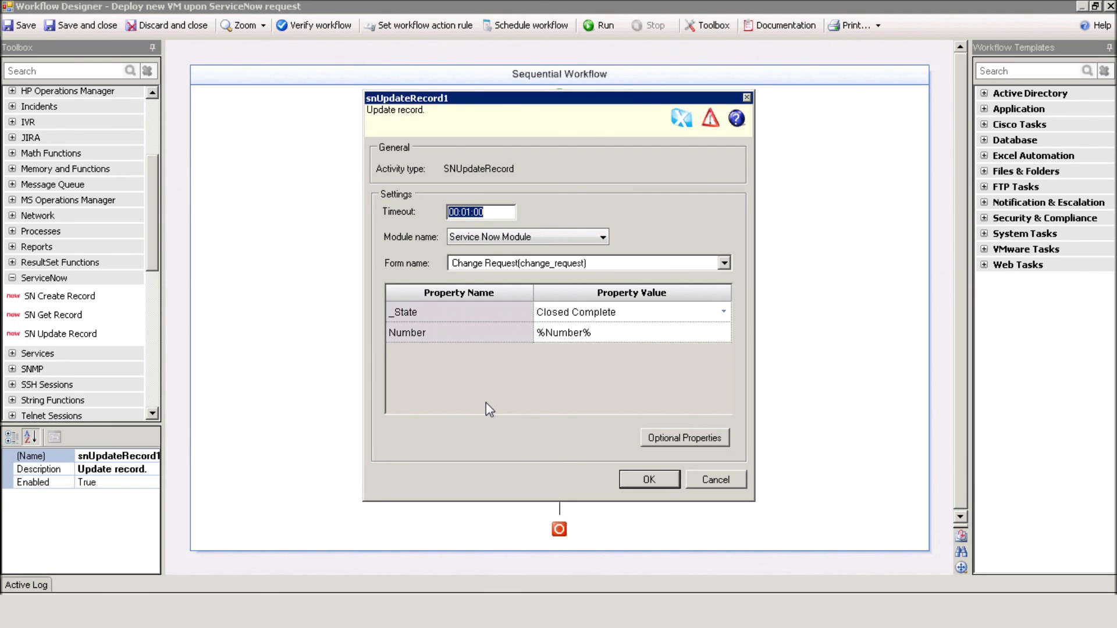
{"action": "left_click", "coordinate": [648, 478]}
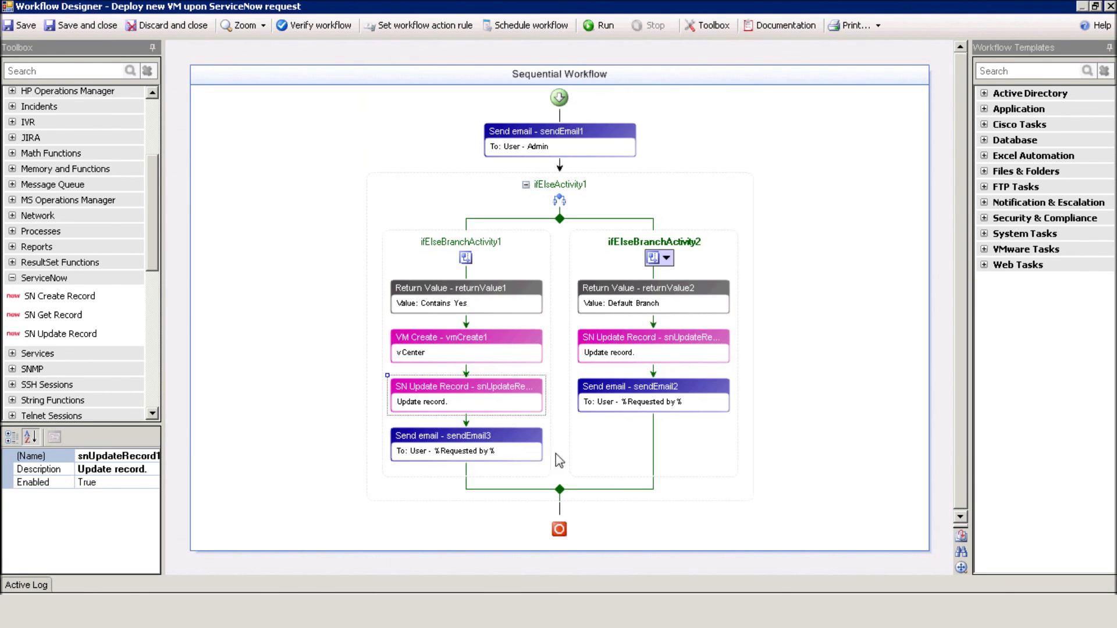
{"action": "double_click", "coordinate": [443, 435]}
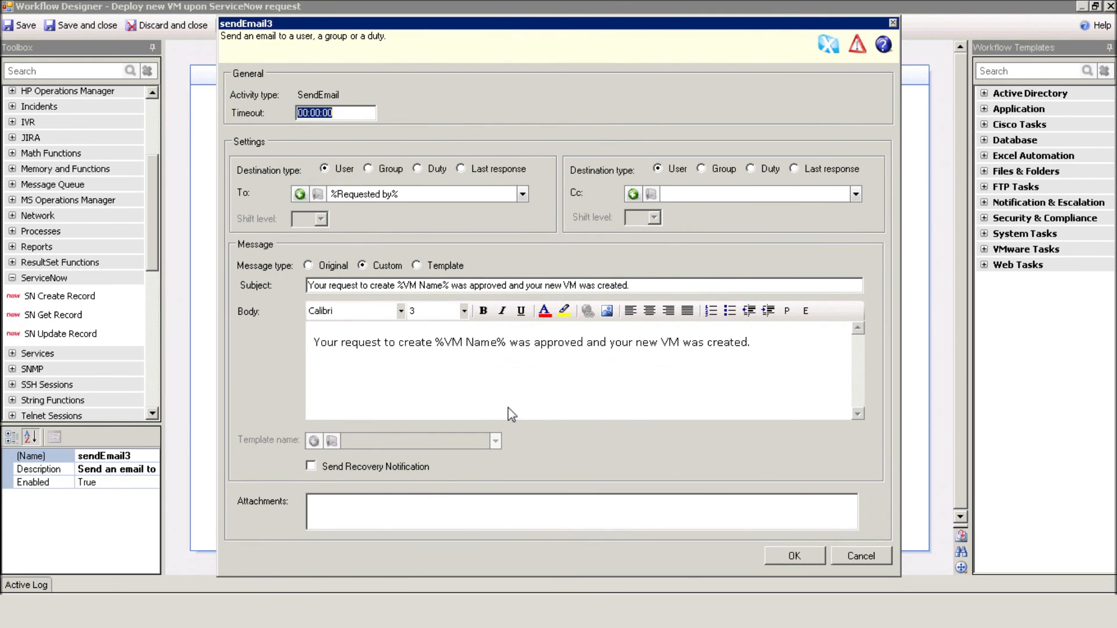